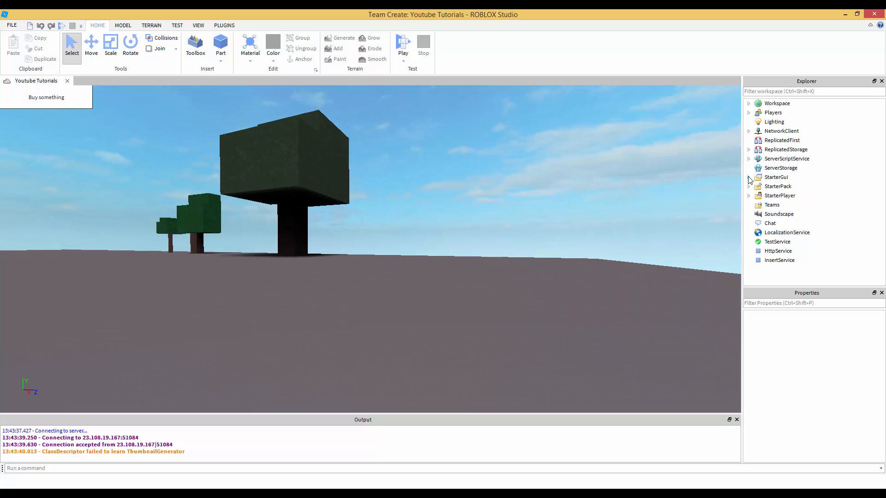
# - Look through the objects insertable into Workspace, then dismiss the list without adding anything
pyautogui.click(748, 177)
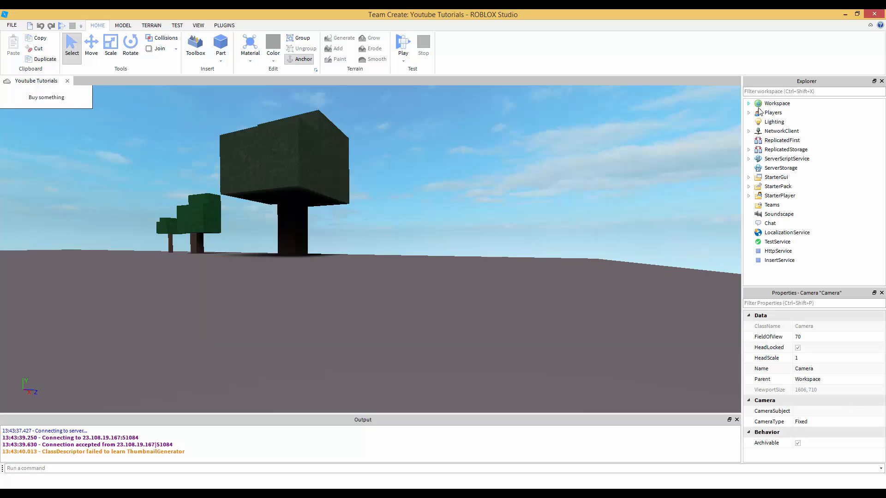
pyautogui.click(777, 102)
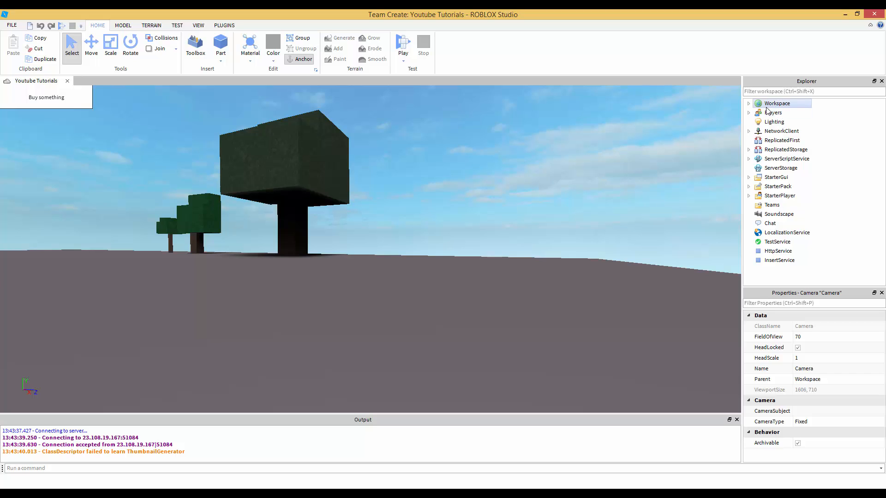
pyautogui.moveTo(764, 109)
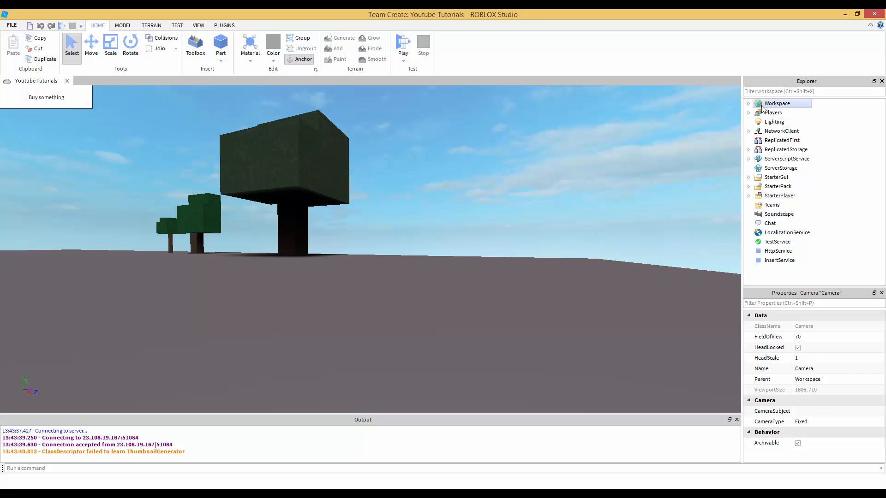
pyautogui.rightClick(777, 103)
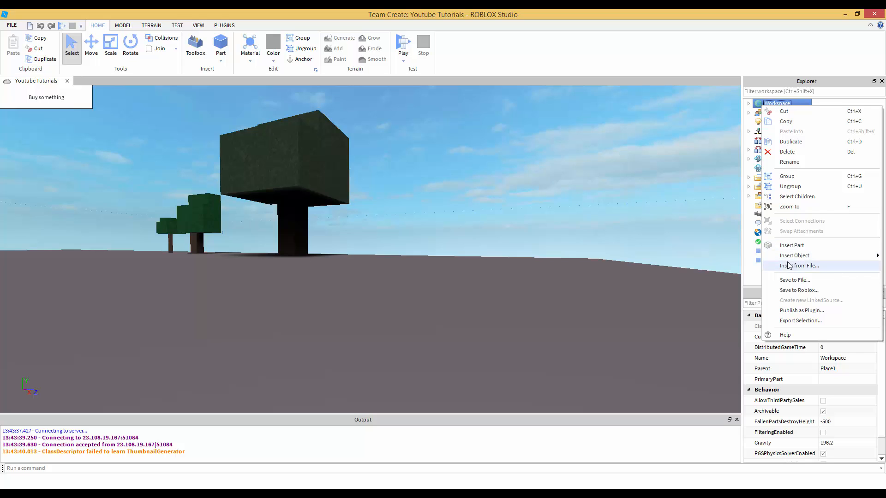
pyautogui.click(795, 256)
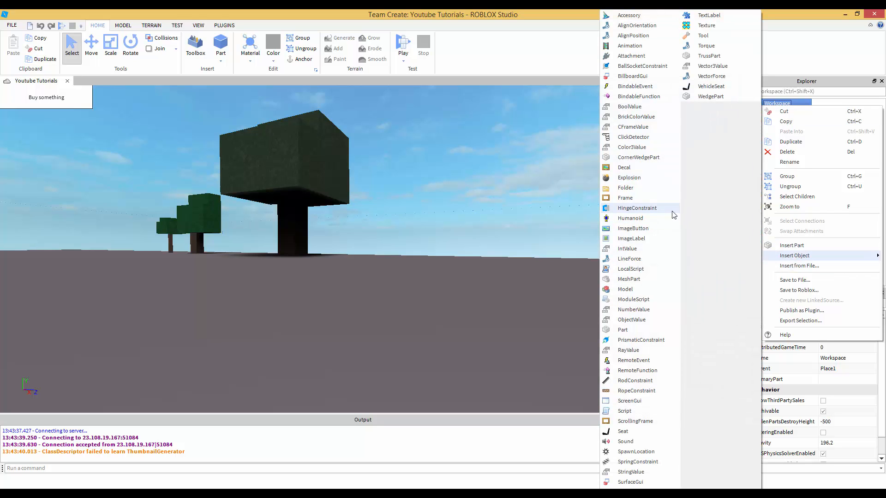
pyautogui.moveTo(630, 401)
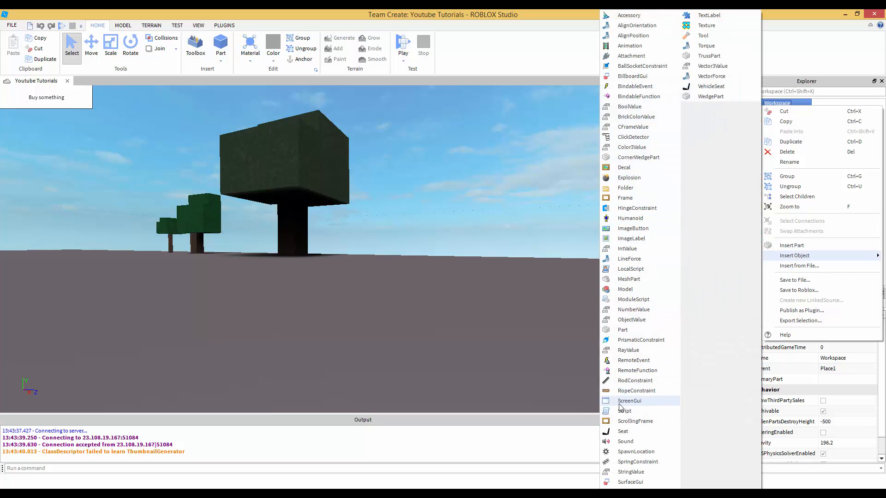
pyautogui.moveTo(625, 411)
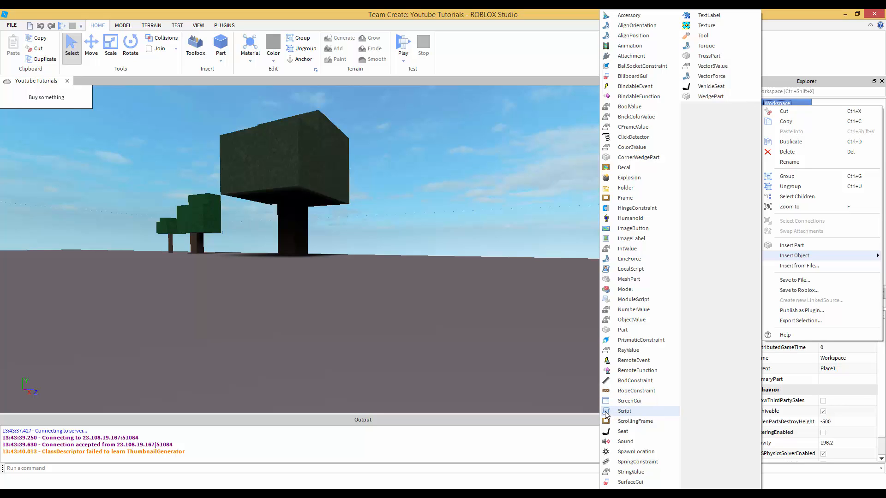
pyautogui.moveTo(640, 289)
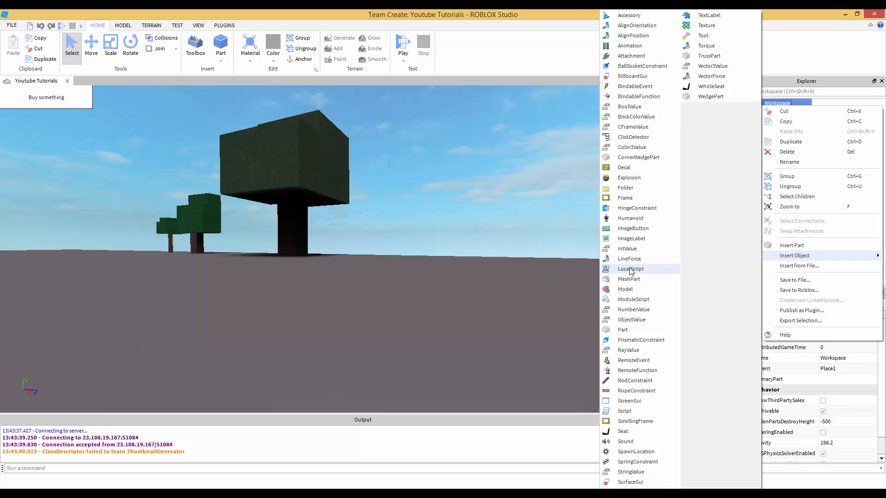
pyautogui.moveTo(612, 272)
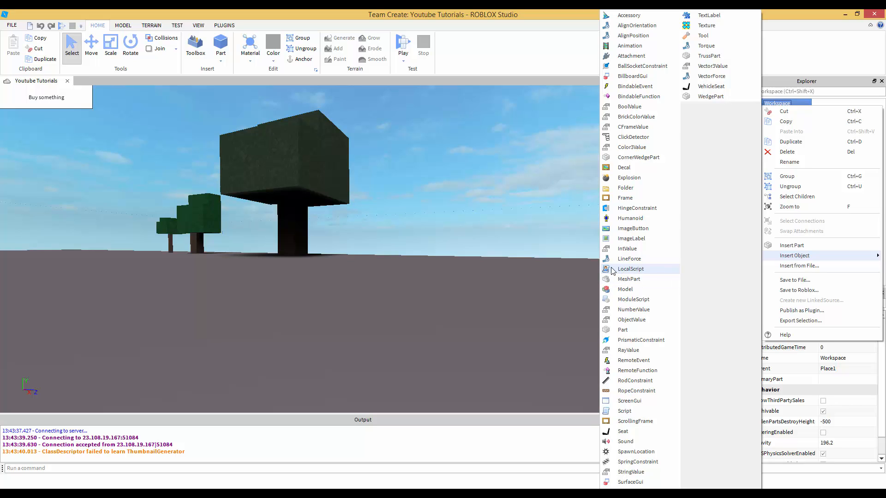
pyautogui.click(631, 269)
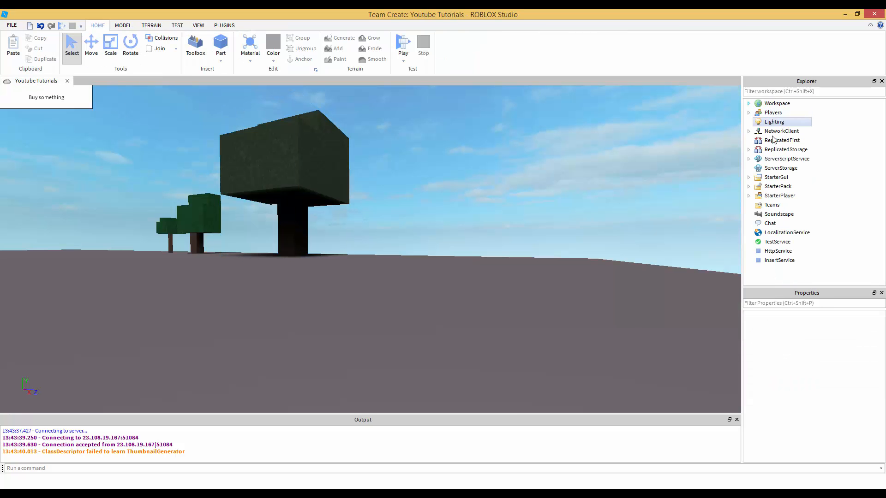
# - Browse StarterGui and StarterPlayer's script folders, then select StarterPack
pyautogui.click(776, 176)
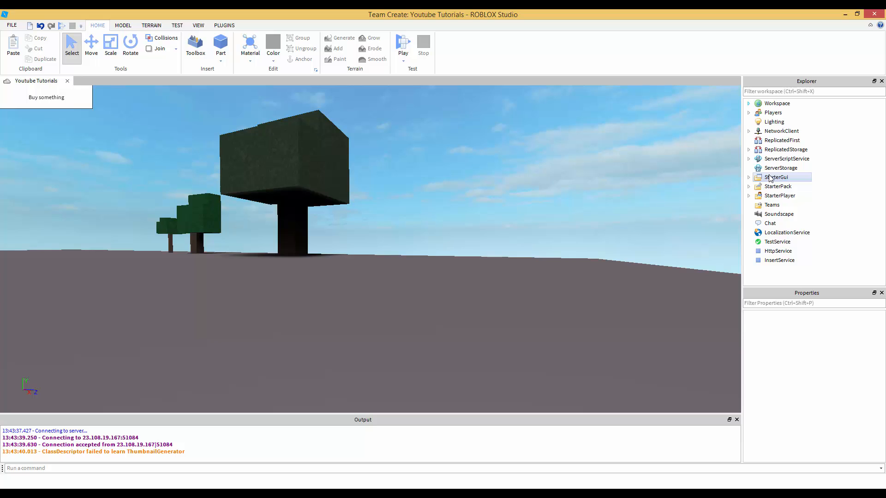
pyautogui.click(776, 177)
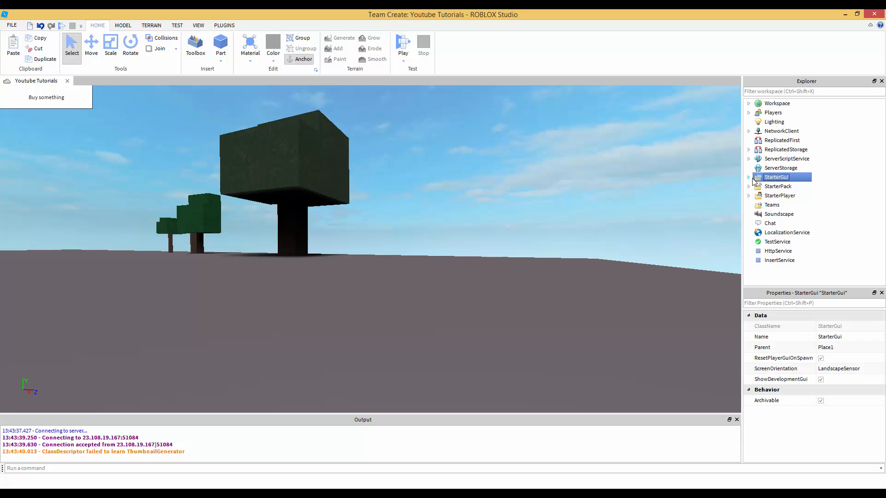
pyautogui.click(779, 187)
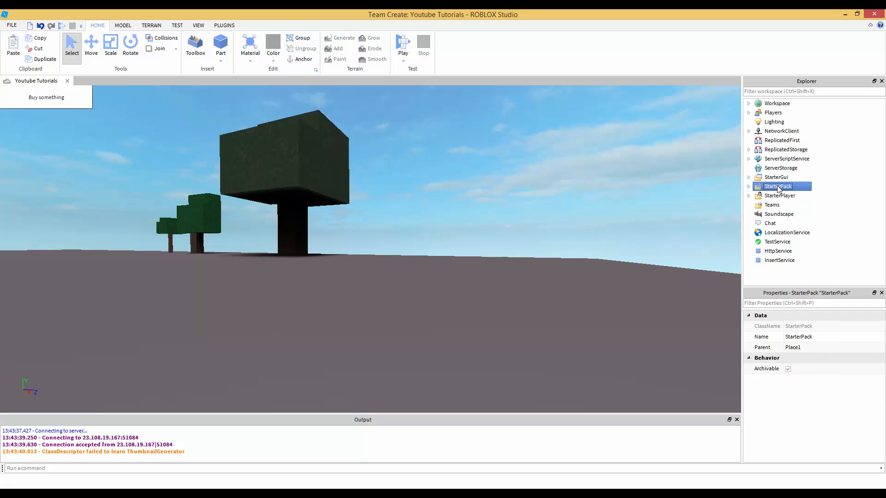
pyautogui.click(750, 195)
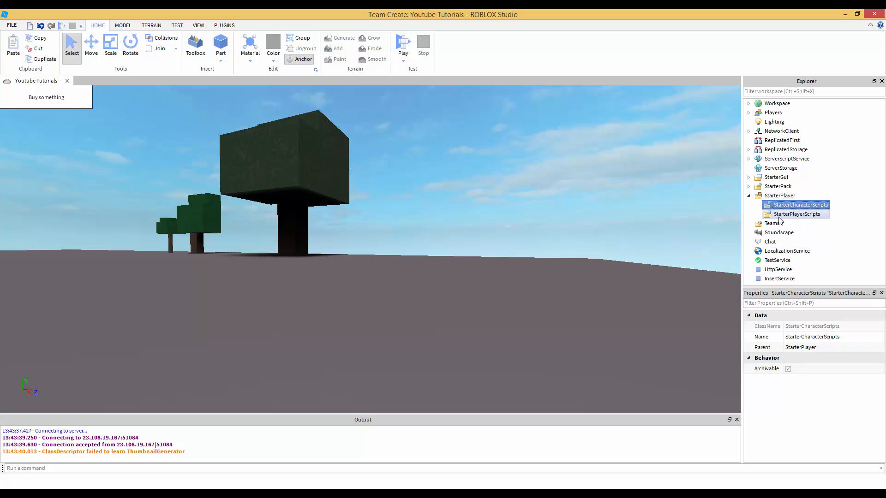
pyautogui.click(749, 195)
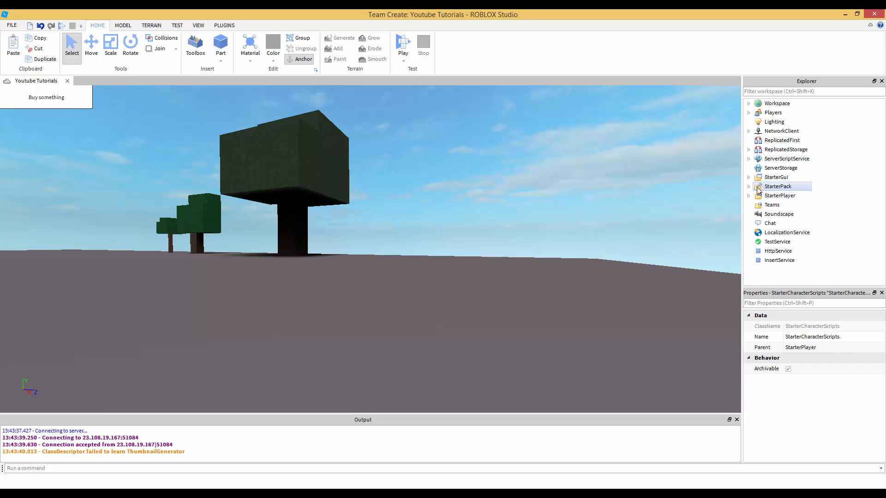
pyautogui.click(776, 177)
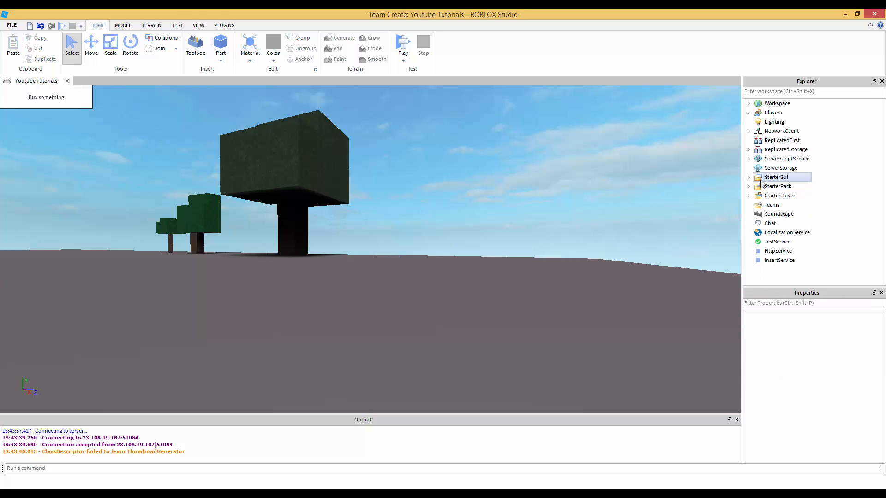
pyautogui.click(775, 176)
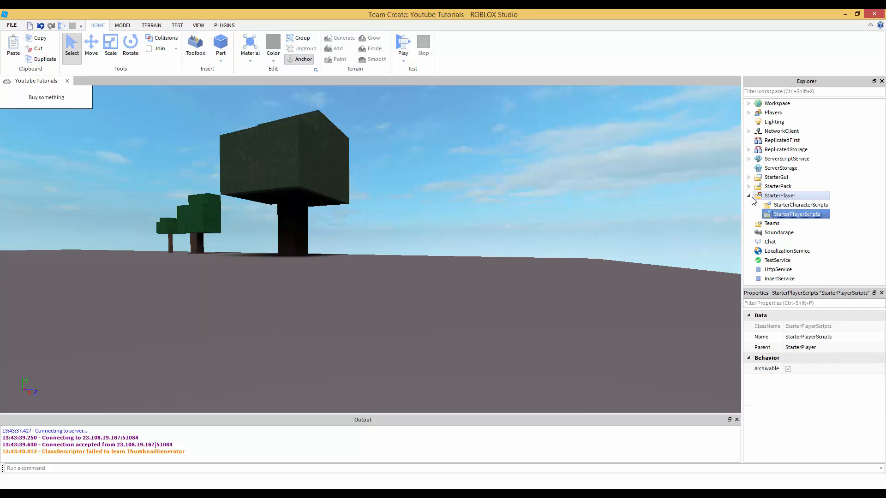
pyautogui.click(749, 196)
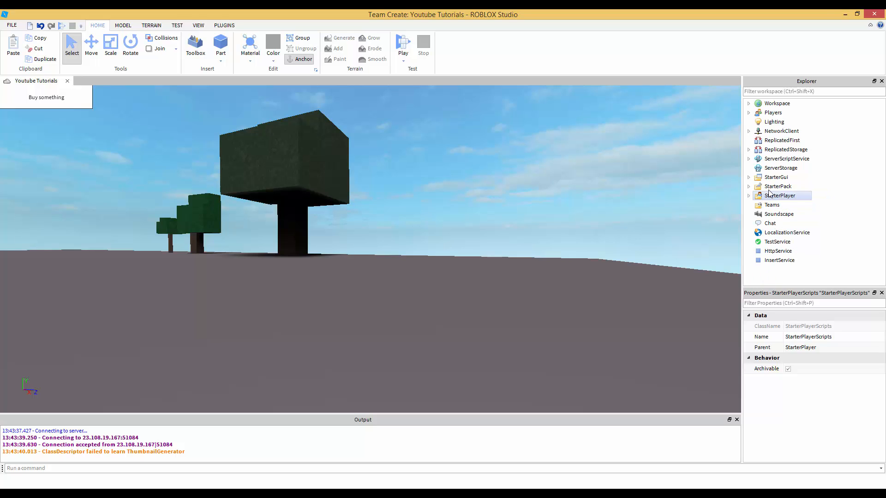
pyautogui.click(778, 187)
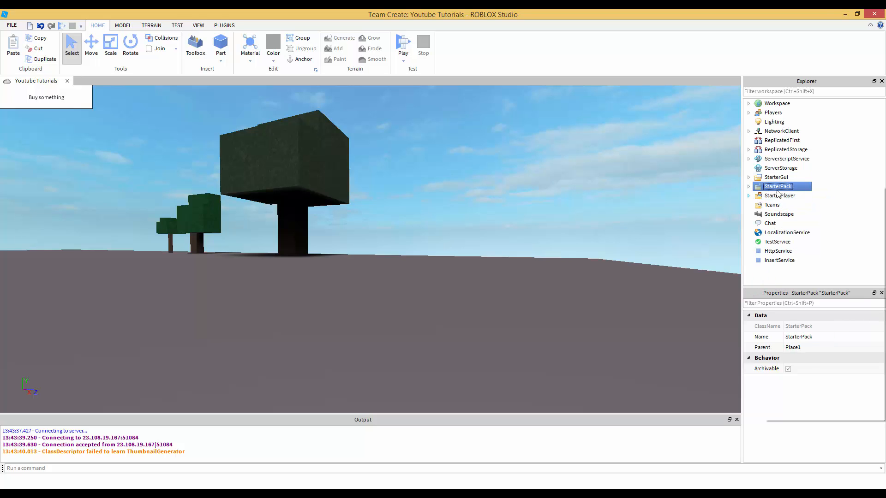
# - Add a LocalScript to StarterPack and rename it 'Camera'
pyautogui.rightClick(778, 187)
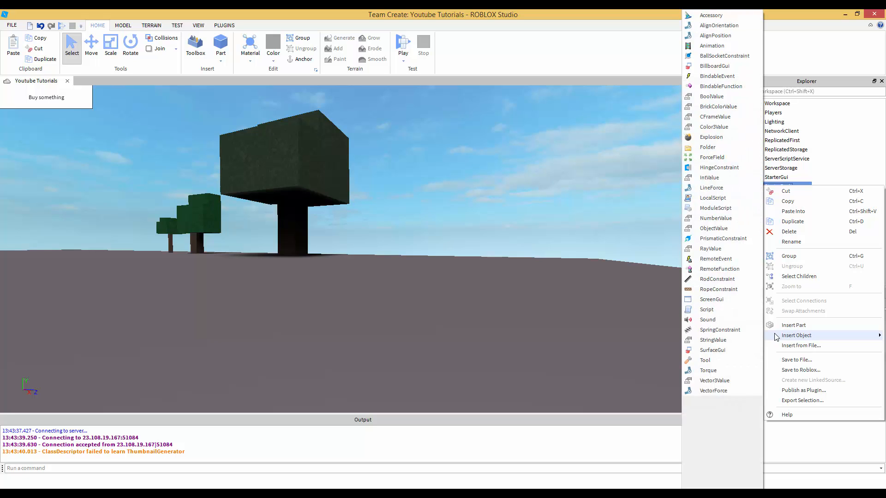
pyautogui.moveTo(720, 269)
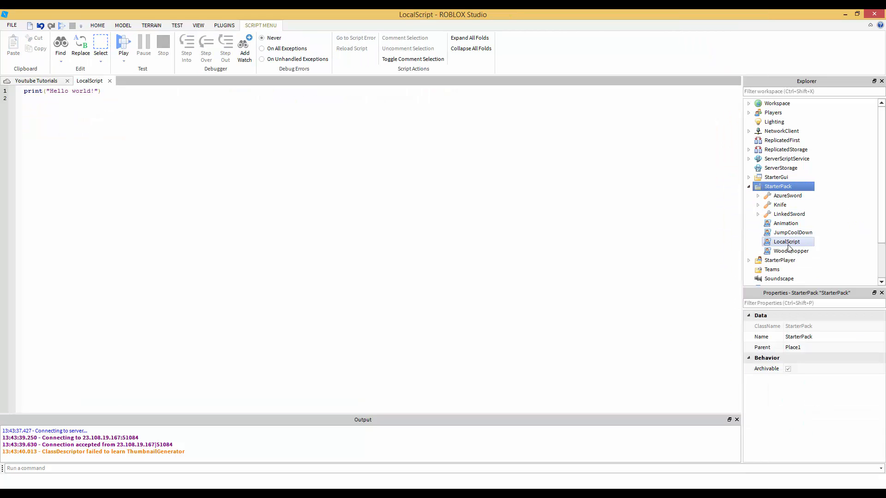
pyautogui.click(787, 241)
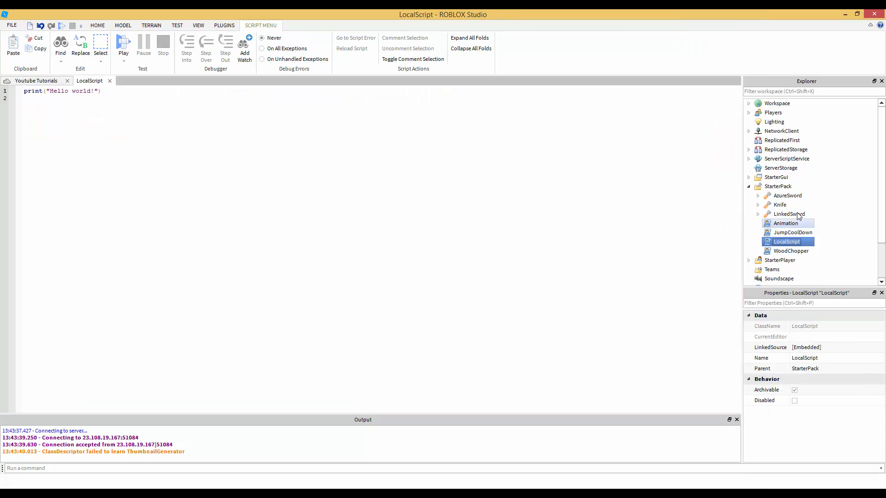
pyautogui.click(830, 358)
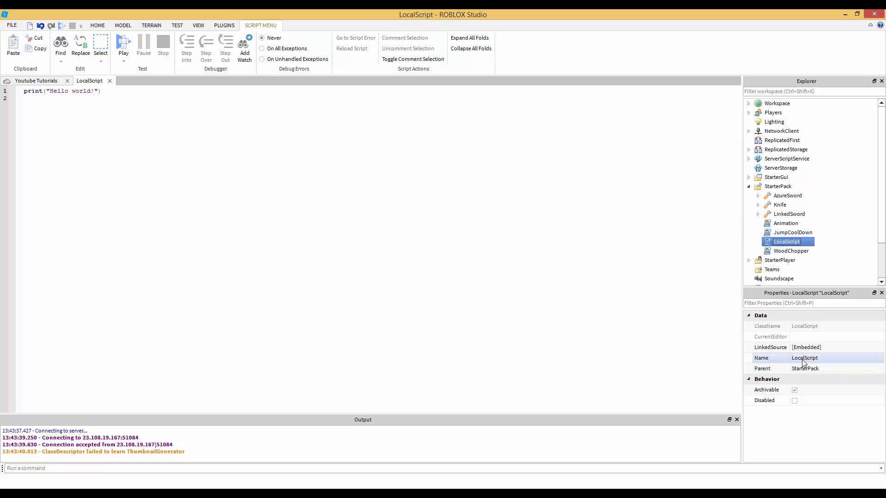
pyautogui.click(830, 357)
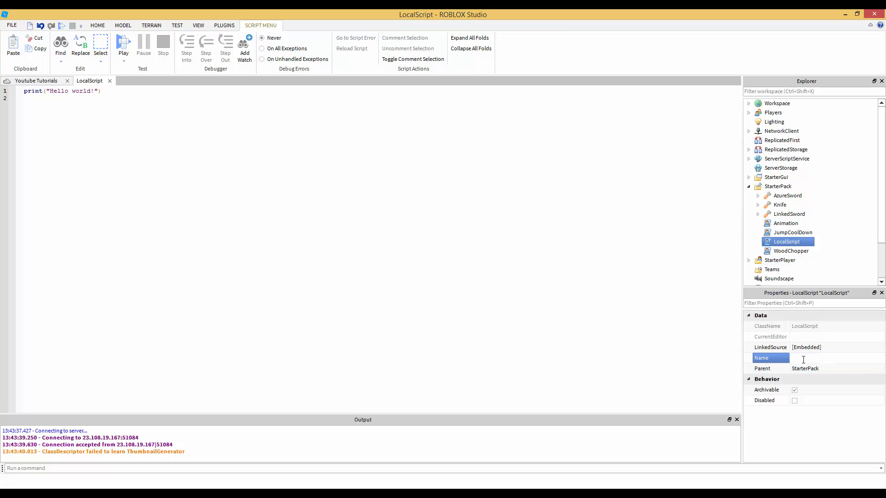
pyautogui.write('Camera')
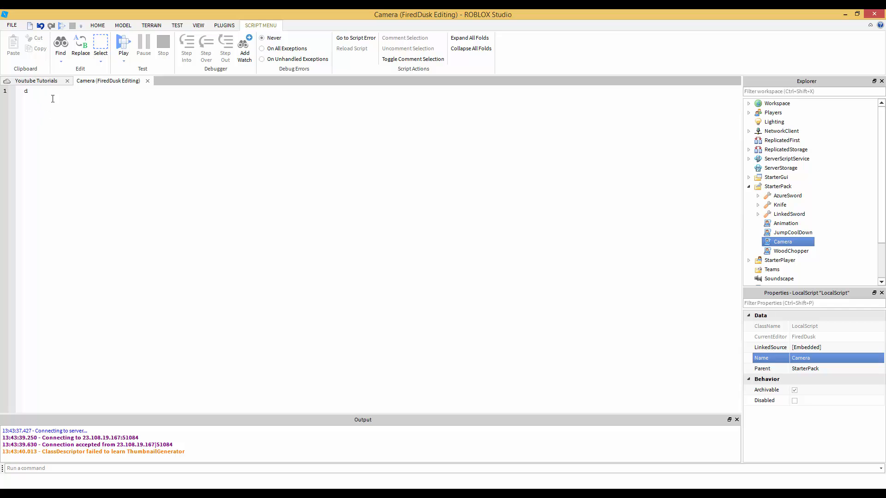
# - Insert the Drooling Zombie model from the Toolbox and duplicate it with Ctrl+D
pyautogui.click(35, 80)
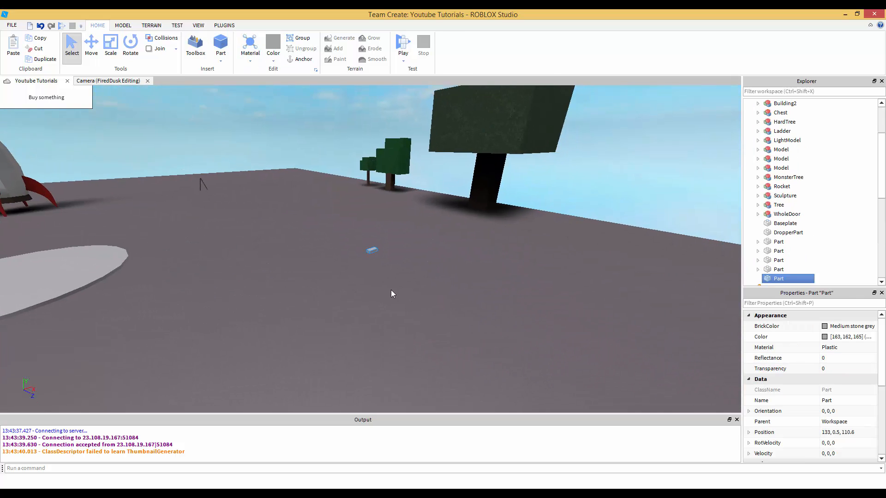
pyautogui.click(194, 45)
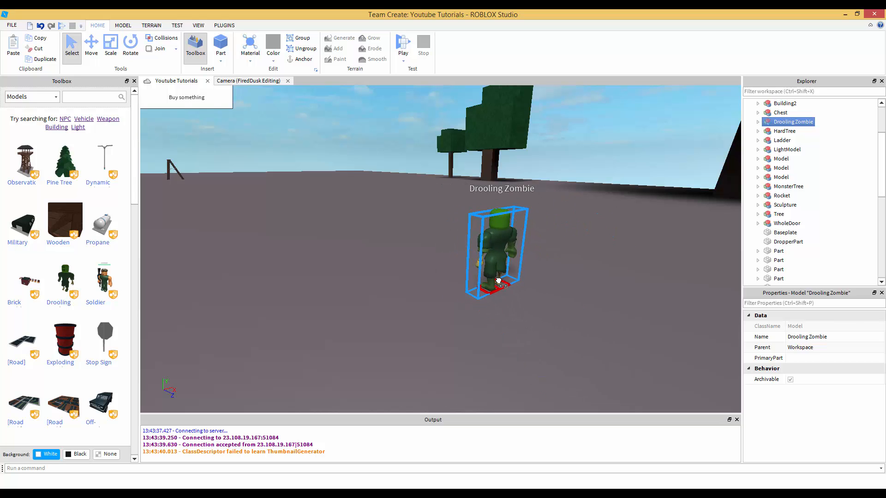
pyautogui.press('Ctrl+D')
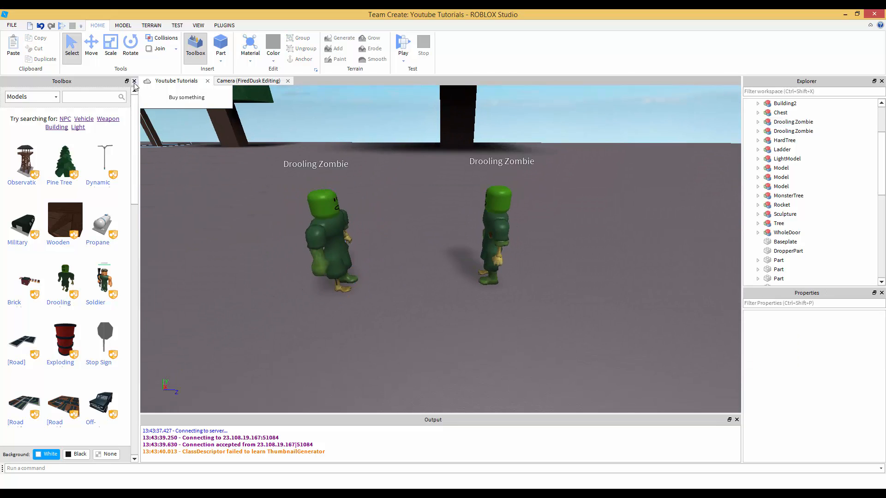
pyautogui.click(133, 81)
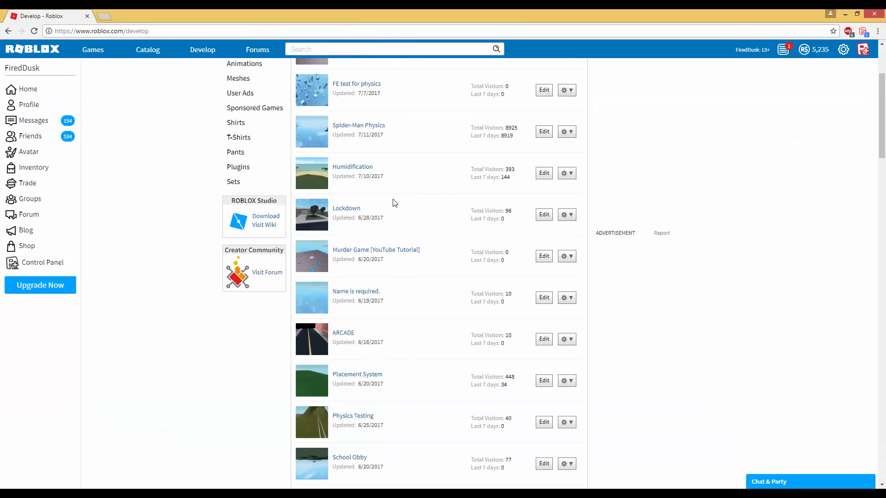
# - Show the Warcraft group's places under Group Creations and dismiss the download prompt
pyautogui.scroll(3)
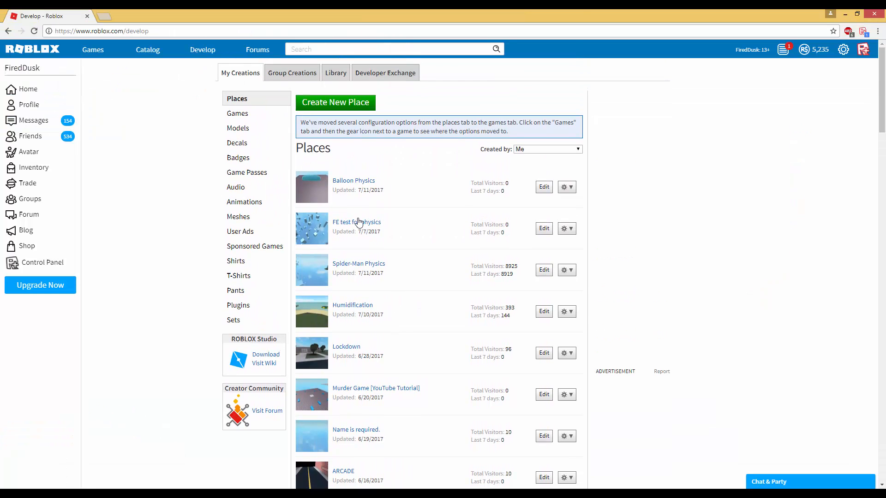
pyautogui.click(292, 73)
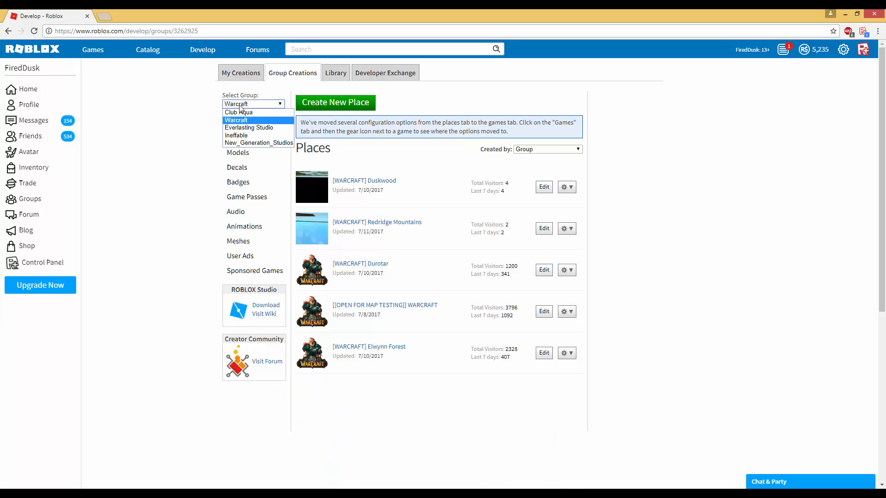
pyautogui.click(543, 270)
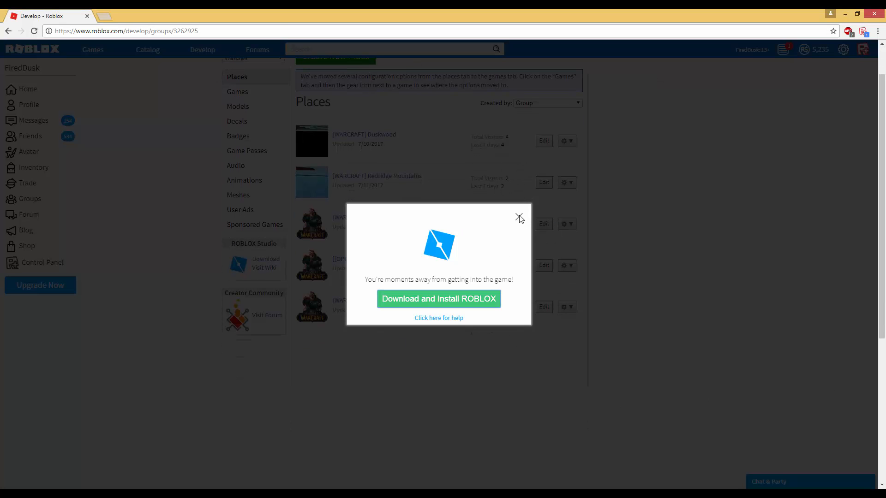
pyautogui.click(438, 299)
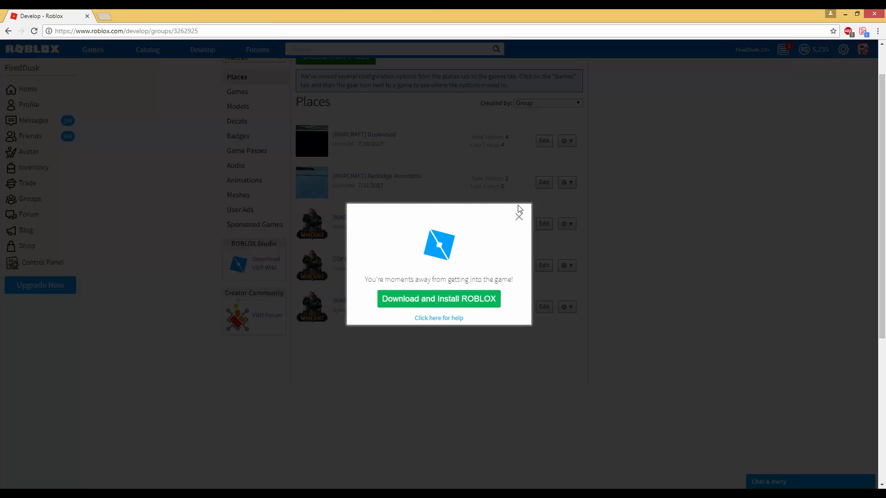
pyautogui.click(518, 216)
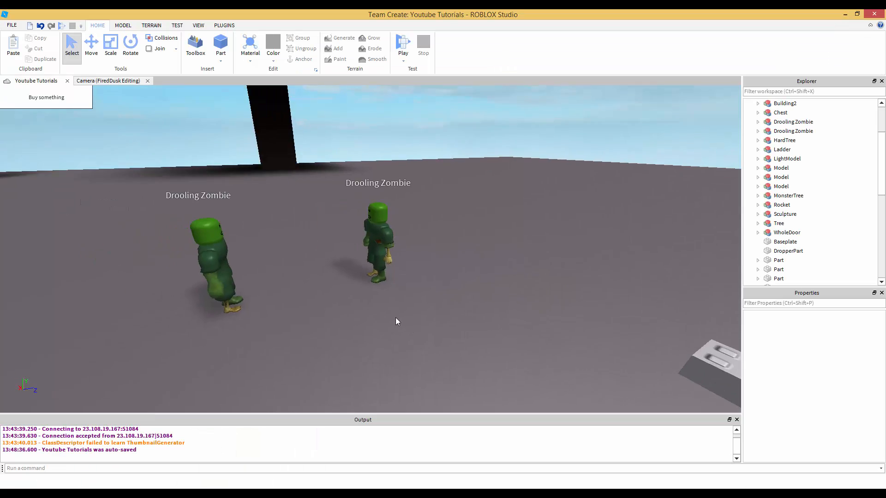
# - Insert a Part, anchor it, and review its bottom and front surface settings
pyautogui.click(123, 24)
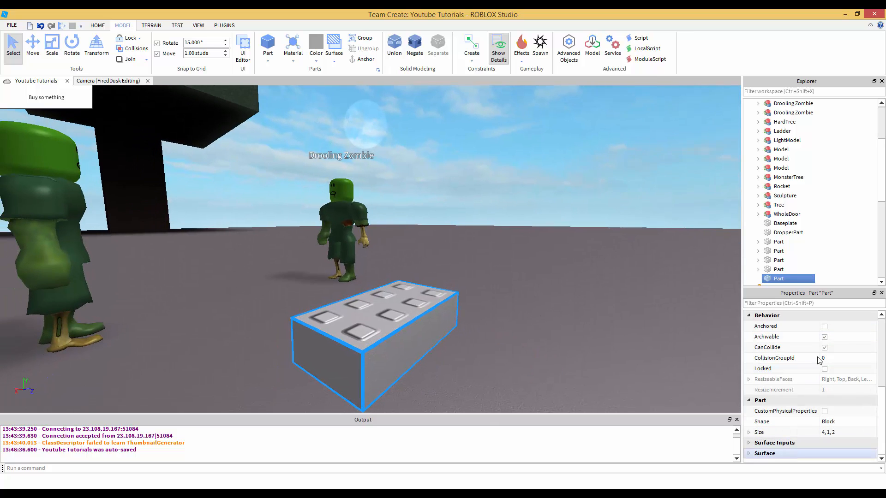
pyautogui.click(825, 326)
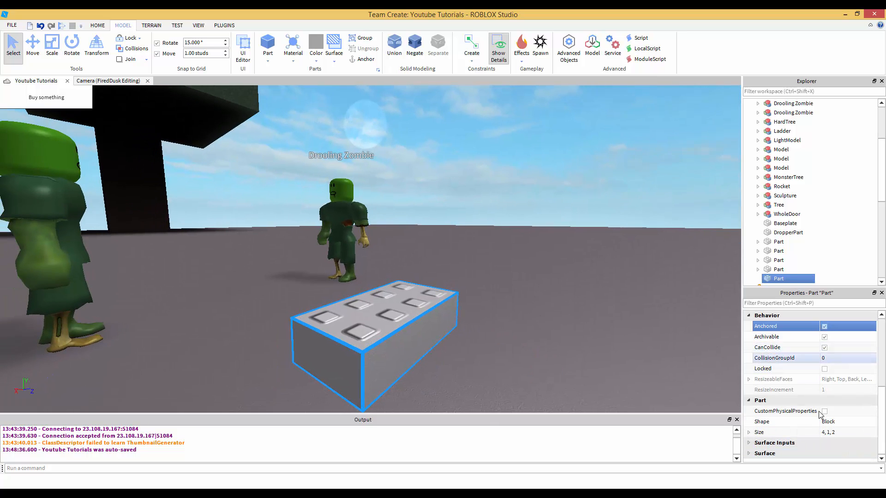
pyautogui.scroll(-3)
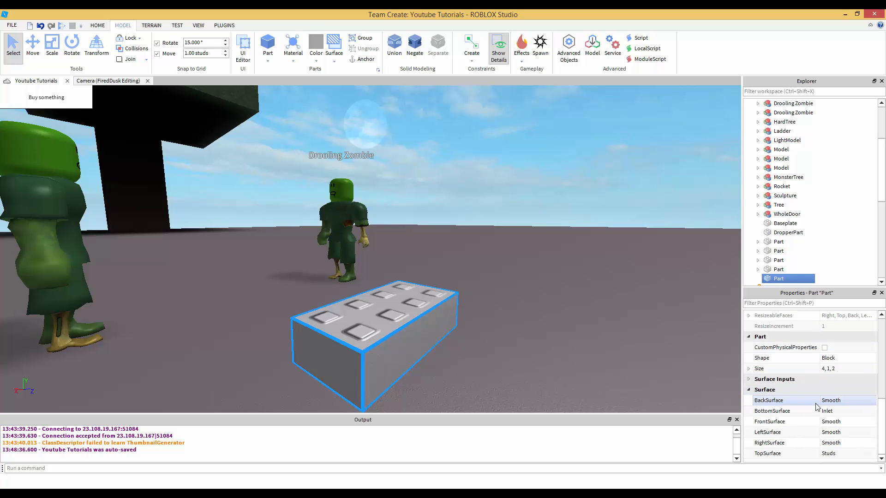
pyautogui.click(773, 411)
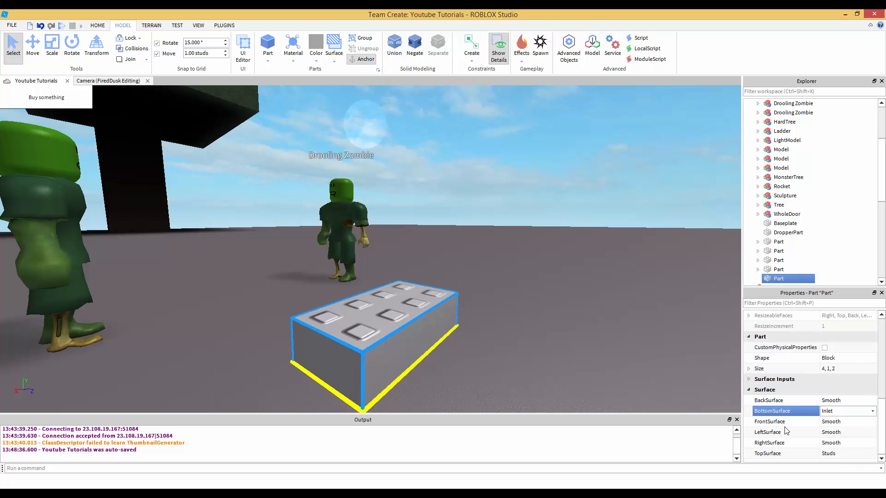
pyautogui.click(768, 422)
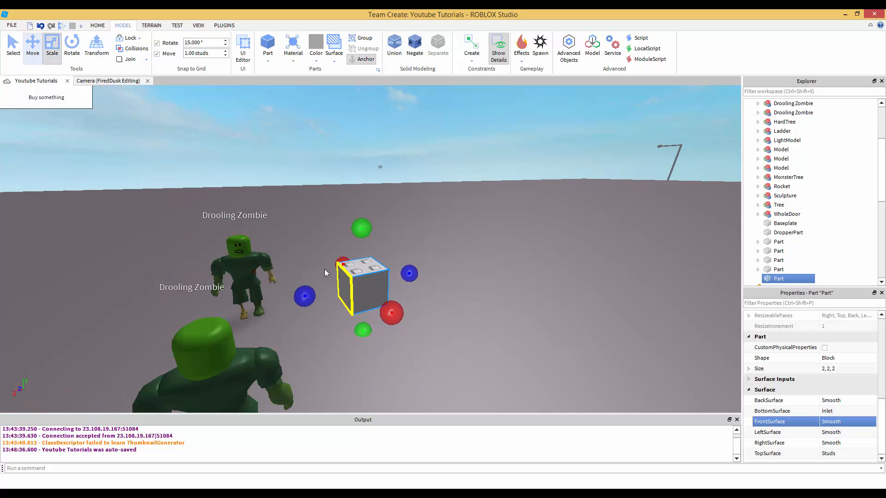
# - Rotate the cube 90° around its vertical Y axis with the Rotate tool
pyautogui.click(32, 48)
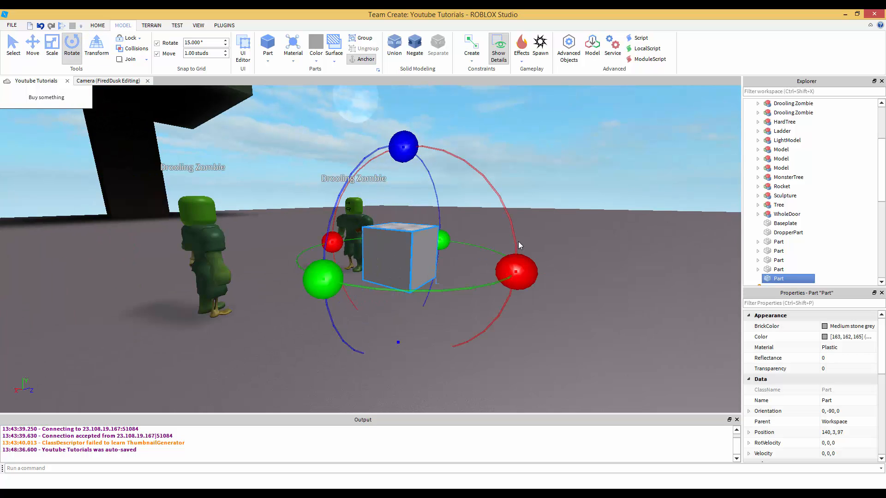
pyautogui.click(32, 47)
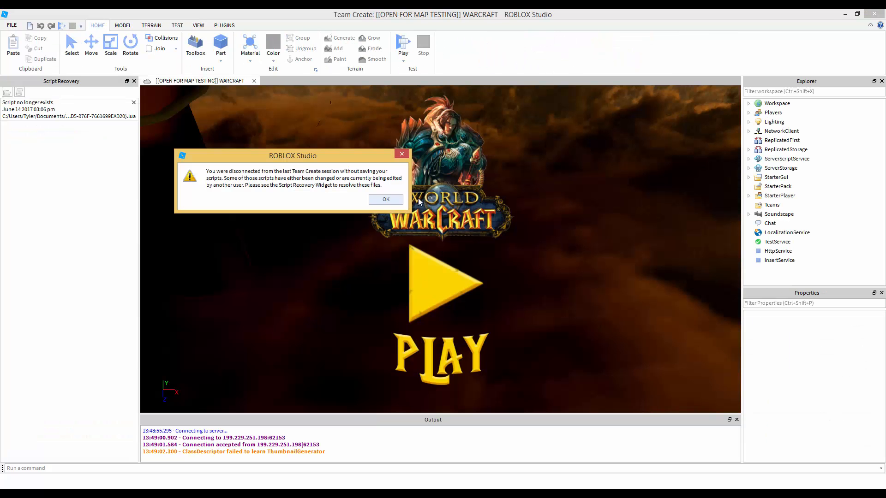
# - Dismiss the session warning, play-test into the map selection, then stop the test
pyautogui.click(386, 199)
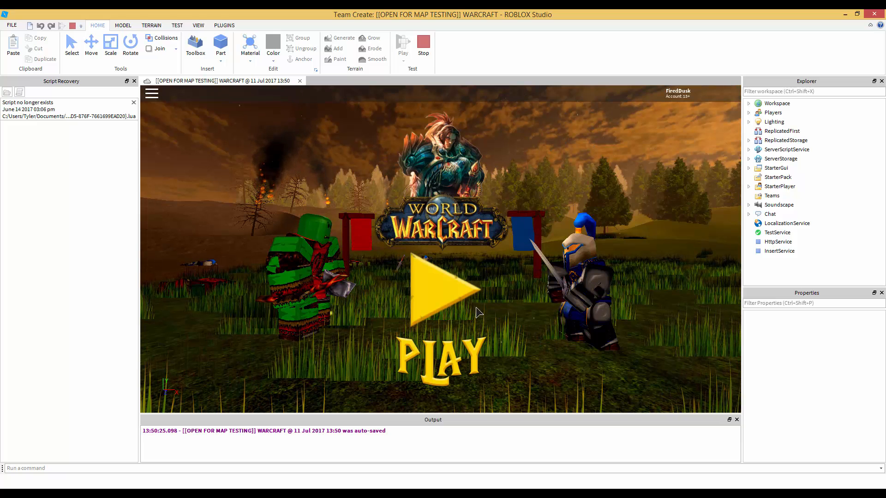
pyautogui.click(441, 294)
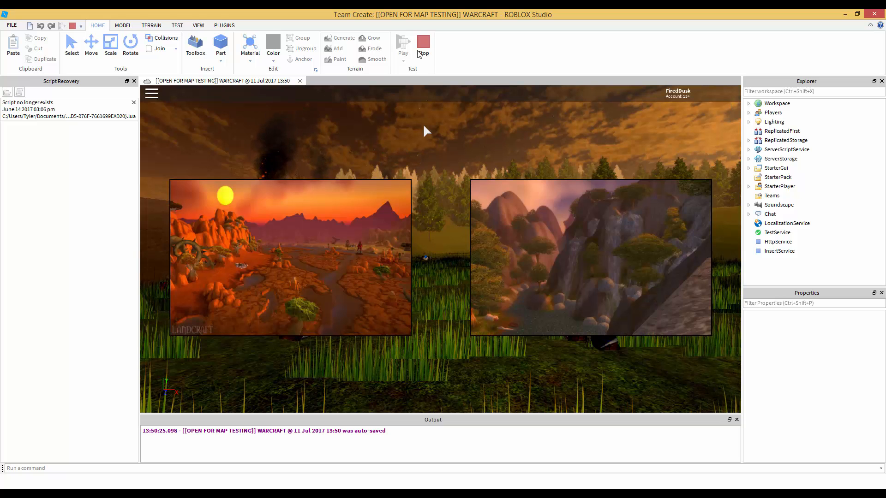
pyautogui.click(402, 45)
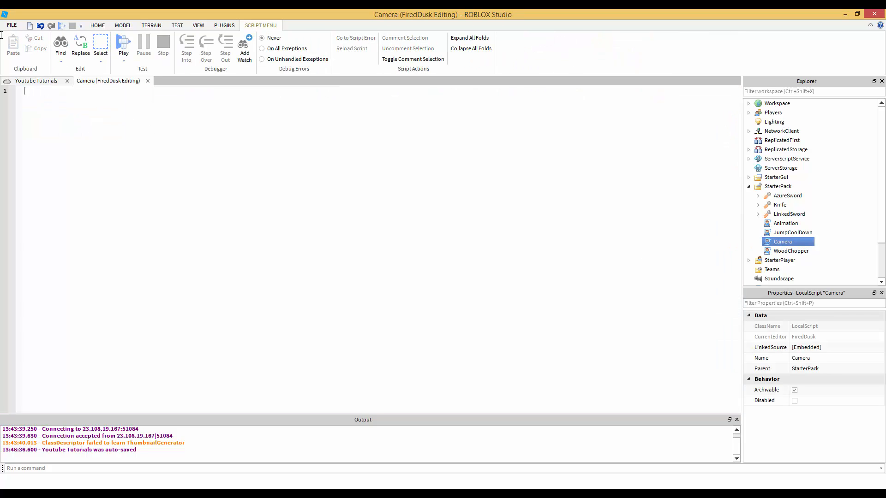
# - Define line 1: local Player = game.Players.LocalPlayer
pyautogui.write('l')
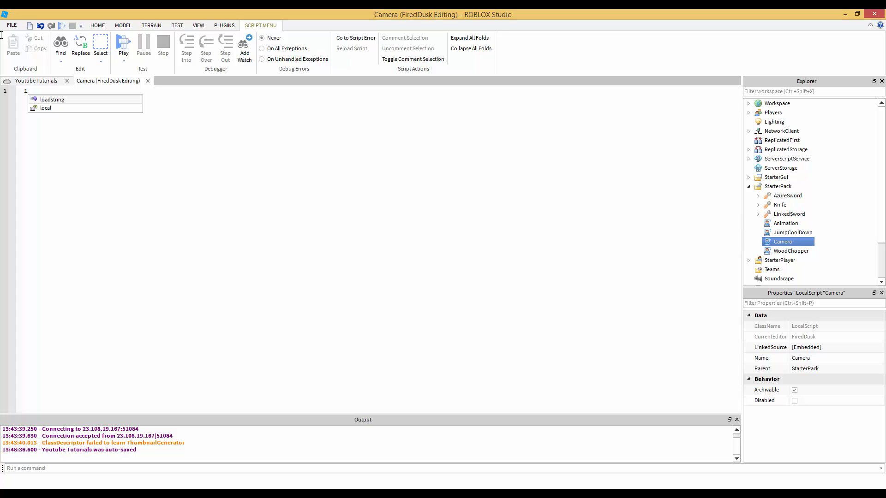
pyautogui.write('local Pl')
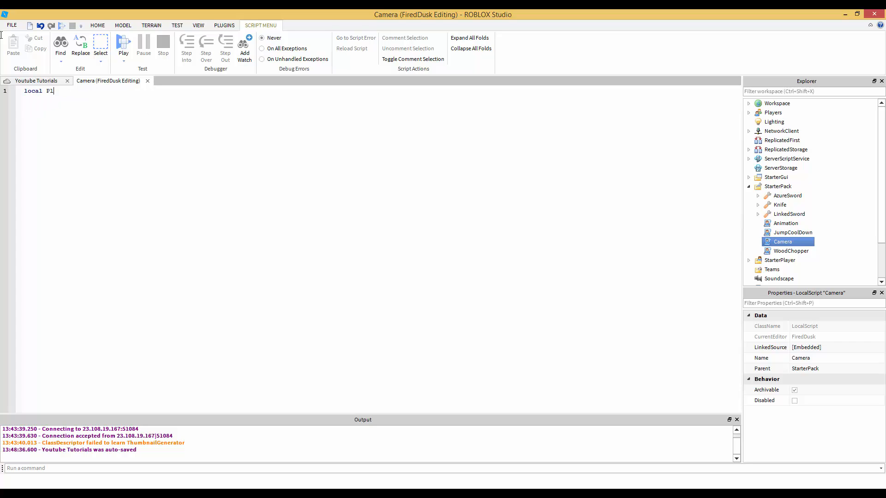
pyautogui.write('layer = g')
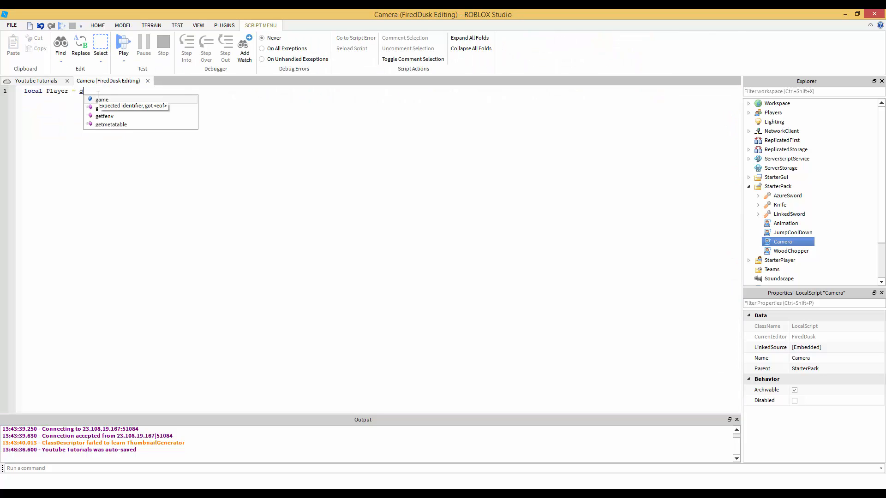
pyautogui.write('ame')
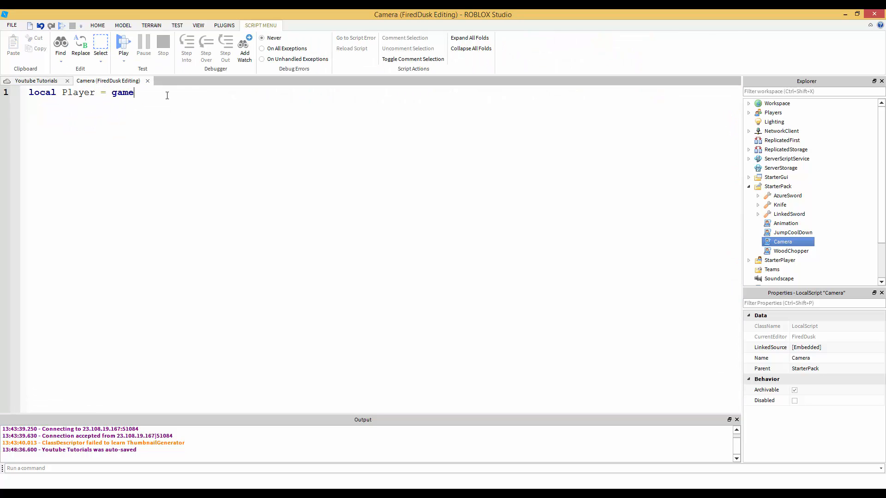
pyautogui.write('.Players.LocalPlayer')
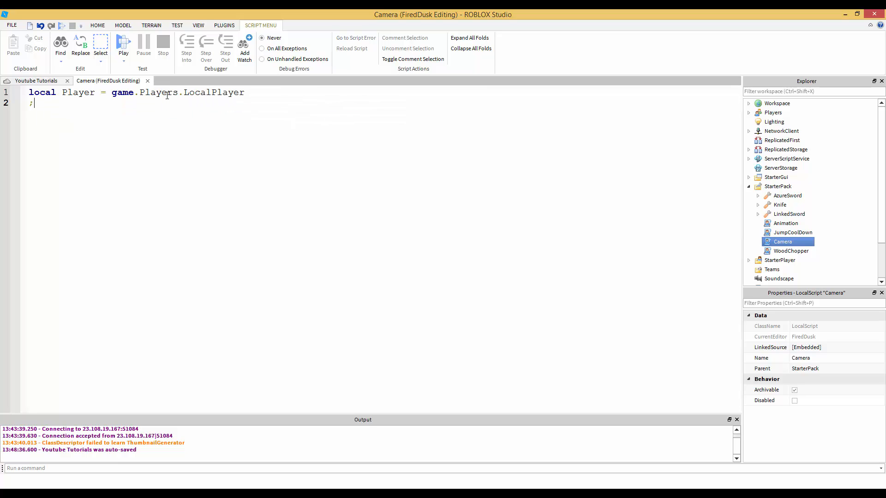
# - Add line 2: local Character = Player.Character or Player.CharacterAdded:Wait()
pyautogui.write('local Chara')
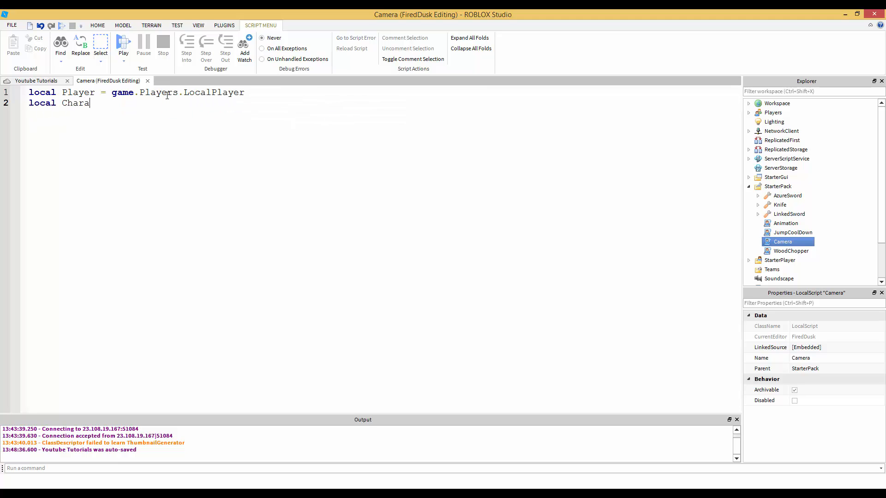
pyautogui.write('cter = Player')
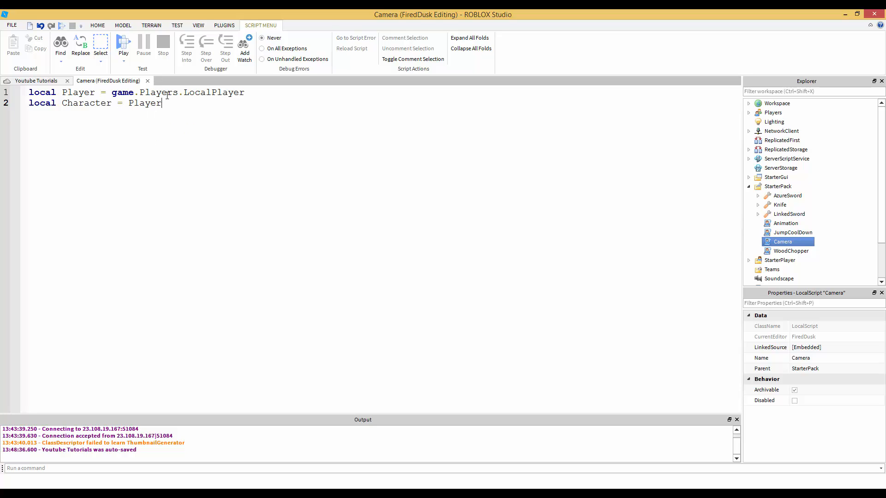
pyautogui.write('.Charactr')
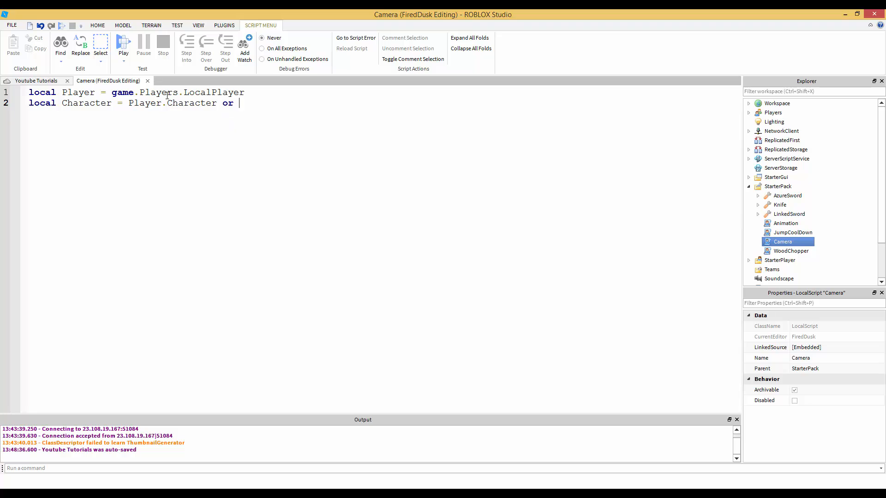
pyautogui.doubleClick(227, 103)
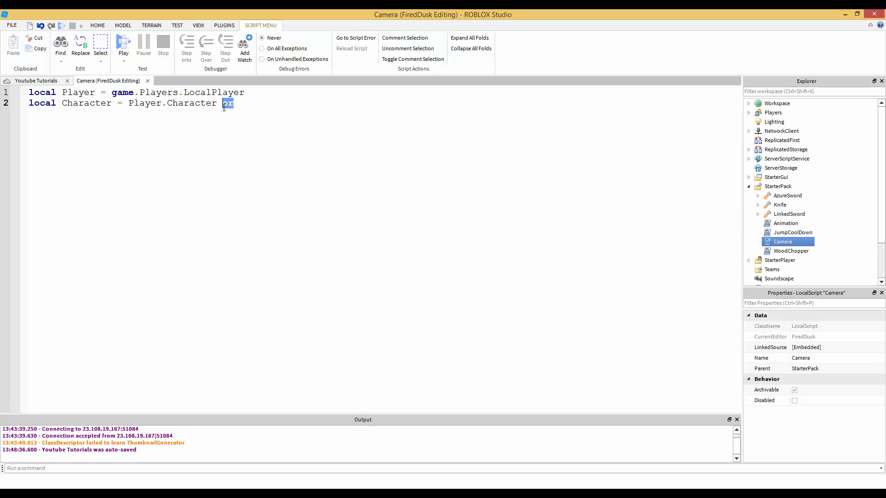
pyautogui.write('or')
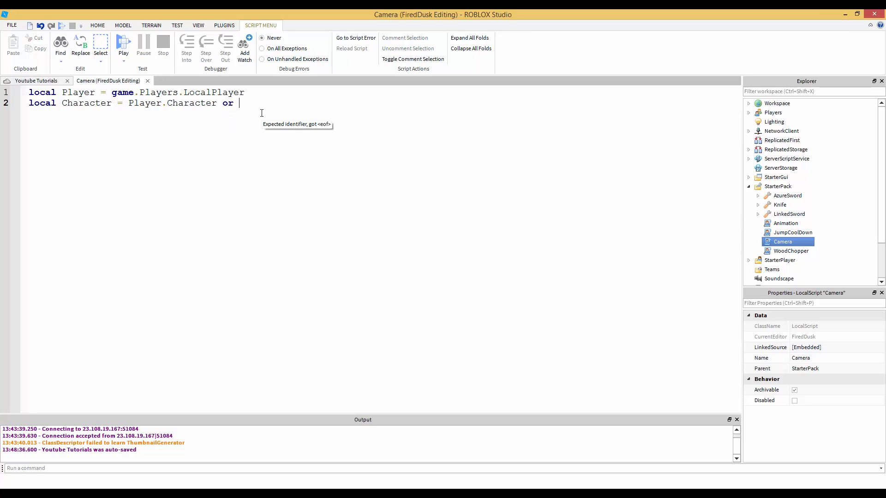
pyautogui.write('Player:')
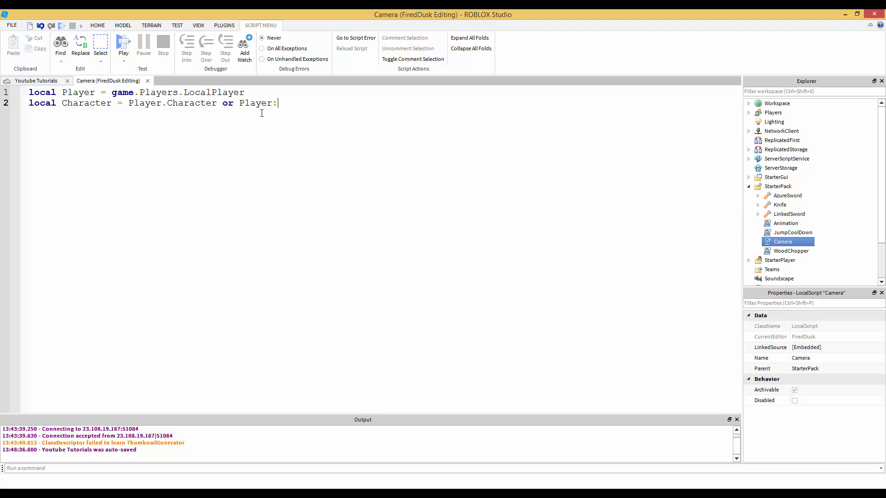
pyautogui.write('CharacterAdded')
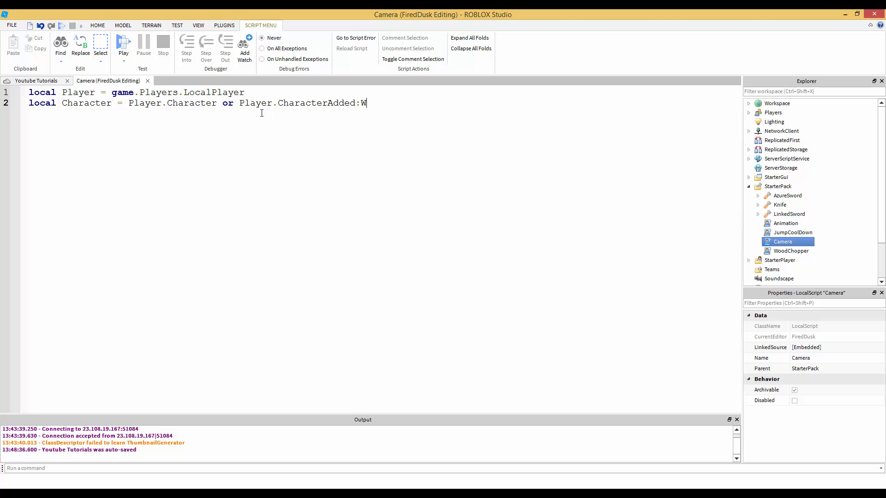
pyautogui.write('ait()')
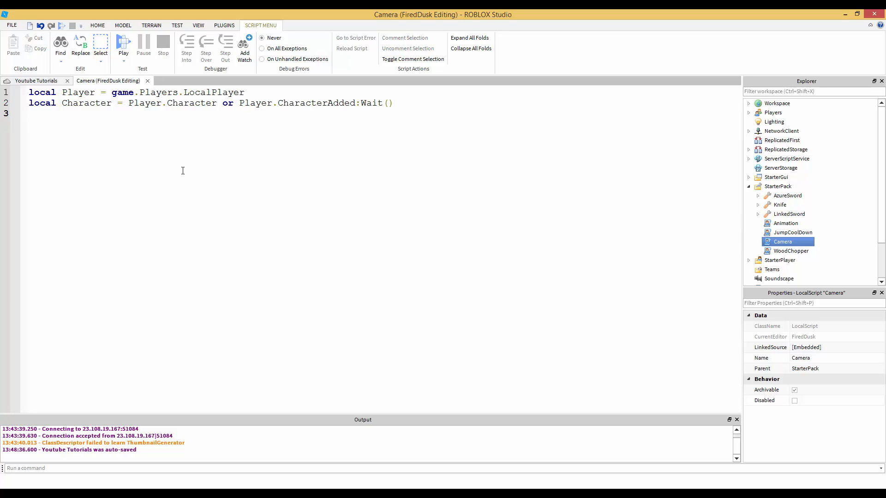
# - Write local Camera = workspace.CurrentCamera on line 3 and add blank lines below
pyautogui.write('local Camera = workspace.')
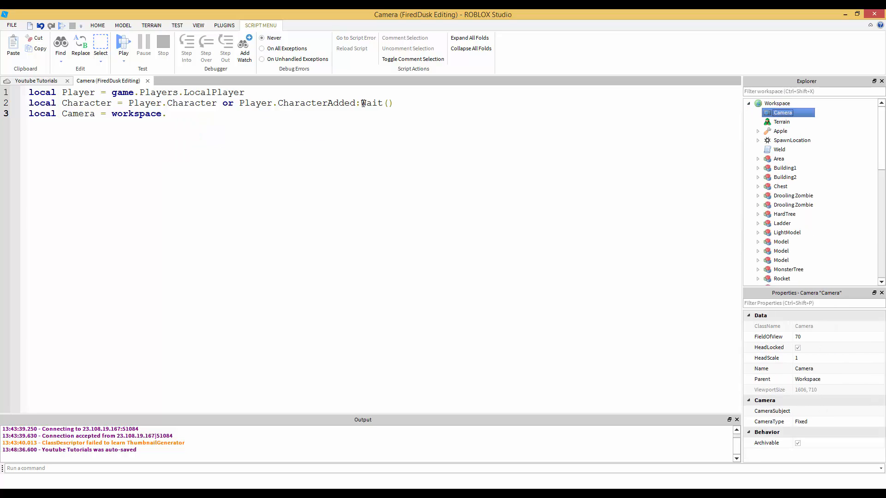
pyautogui.write('CurrentCamera')
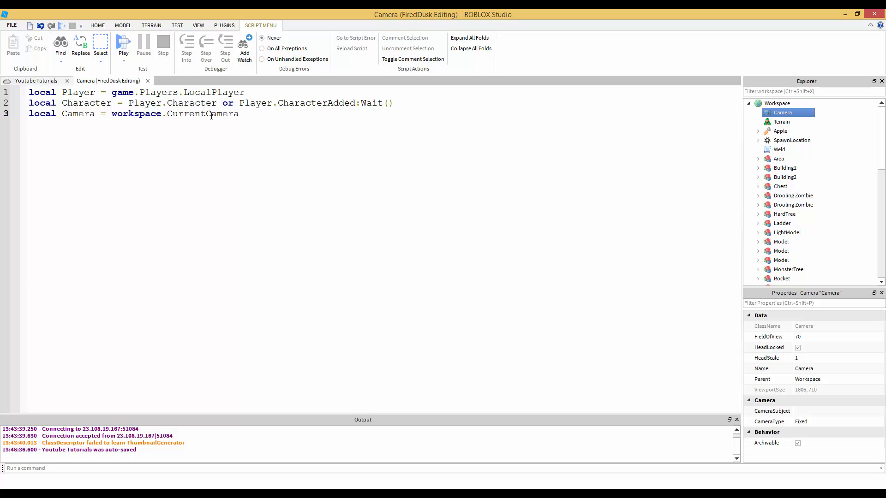
pyautogui.press('Enter')
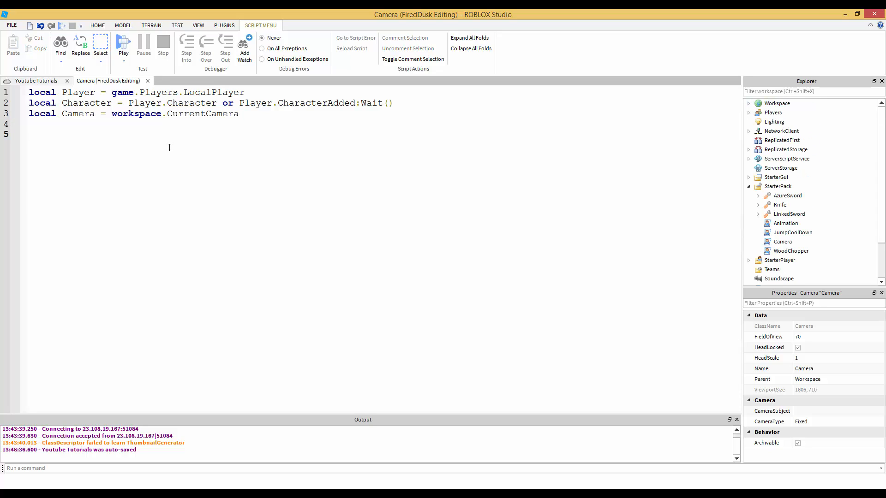
pyautogui.moveTo(164, 136)
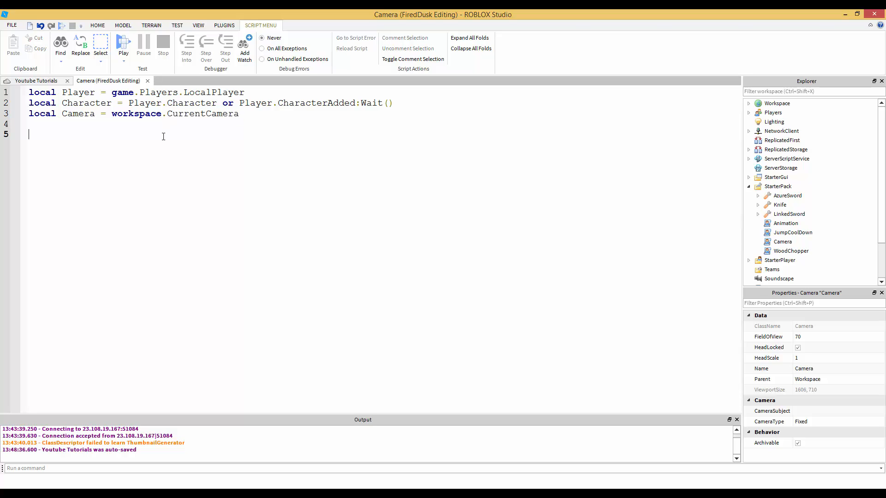
# - Set Camera.CameraType = Enum.CameraType.Scriptable on line 5
pyautogui.write('ca')
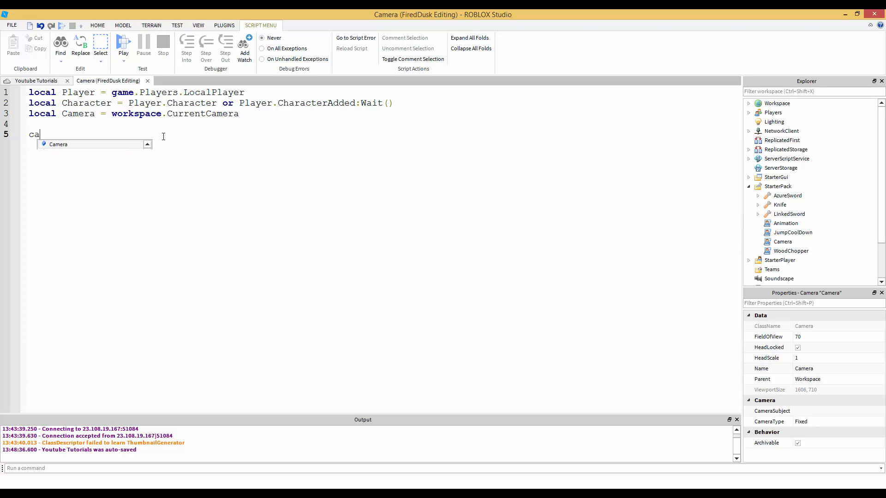
pyautogui.write('mera.')
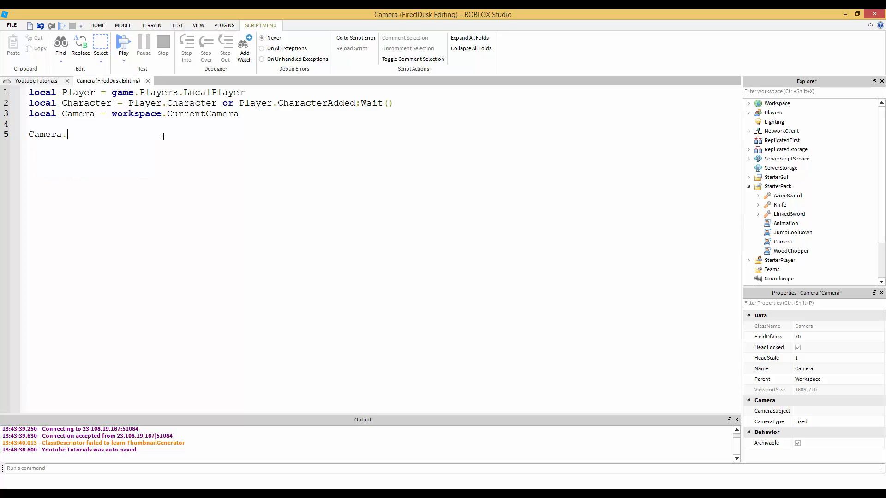
pyautogui.write('CameraType =')
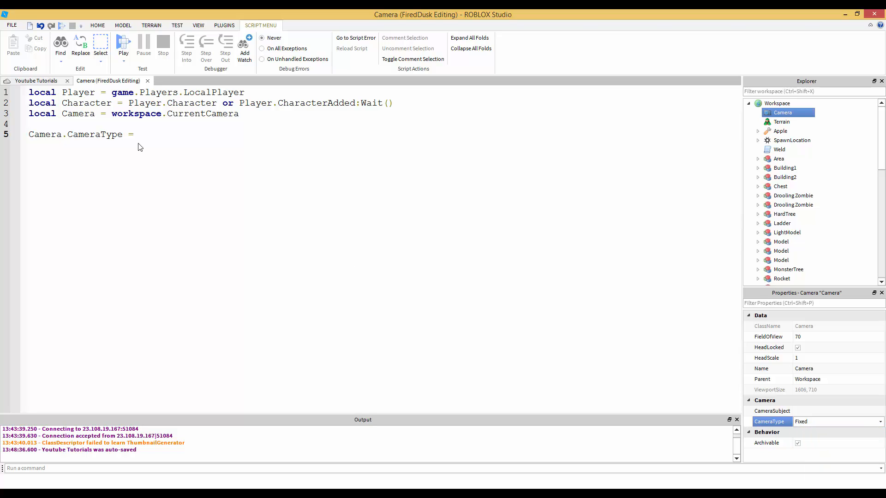
pyautogui.write("'Attach")
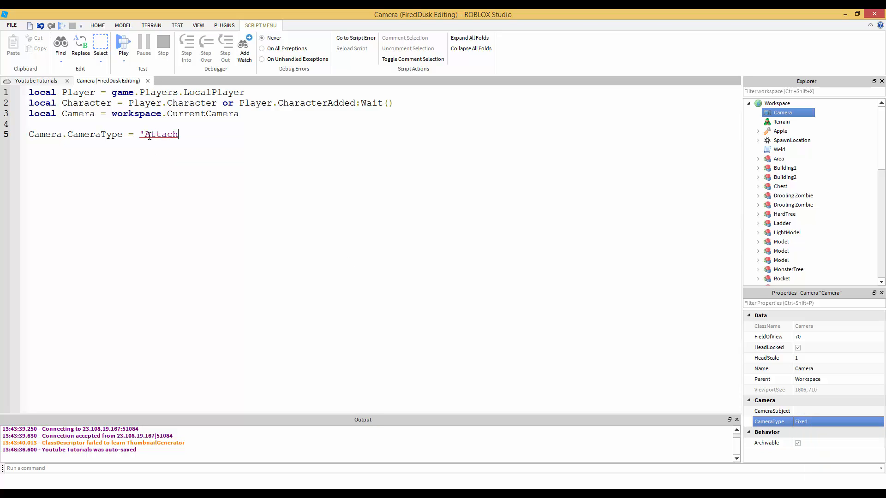
pyautogui.press('Backspace')
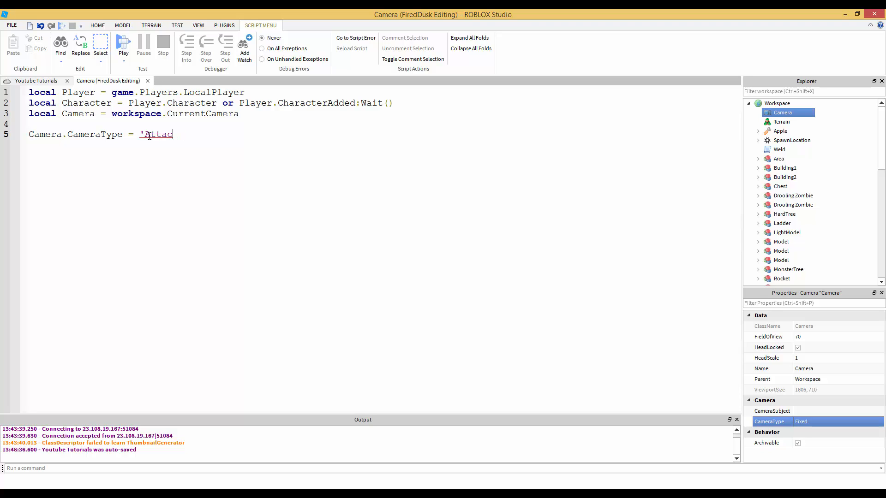
pyautogui.write('Enum.')
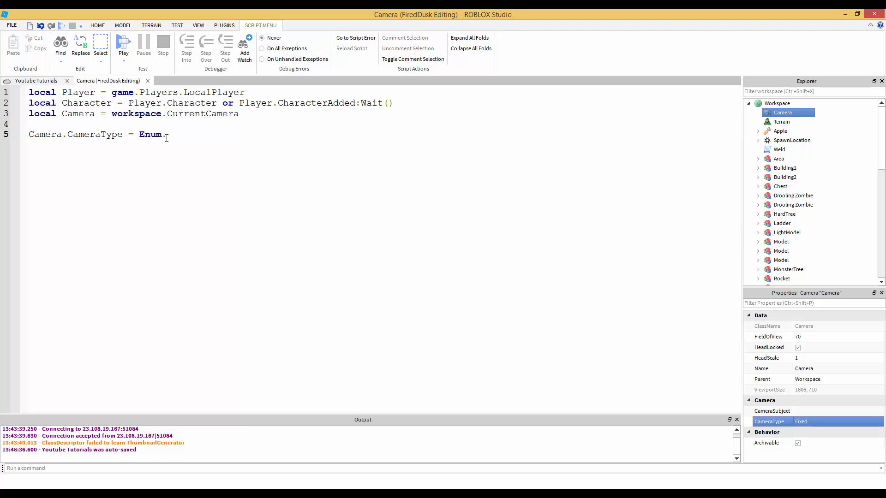
pyautogui.doubleClick(149, 134)
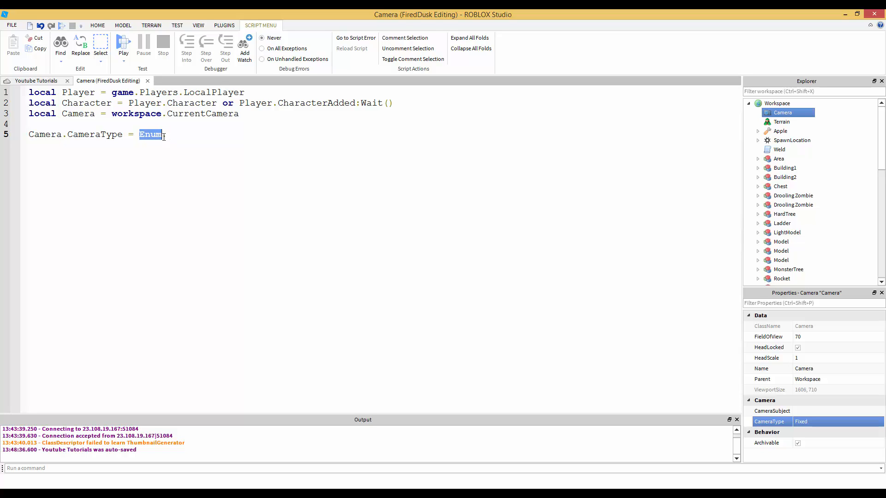
pyautogui.write('.')
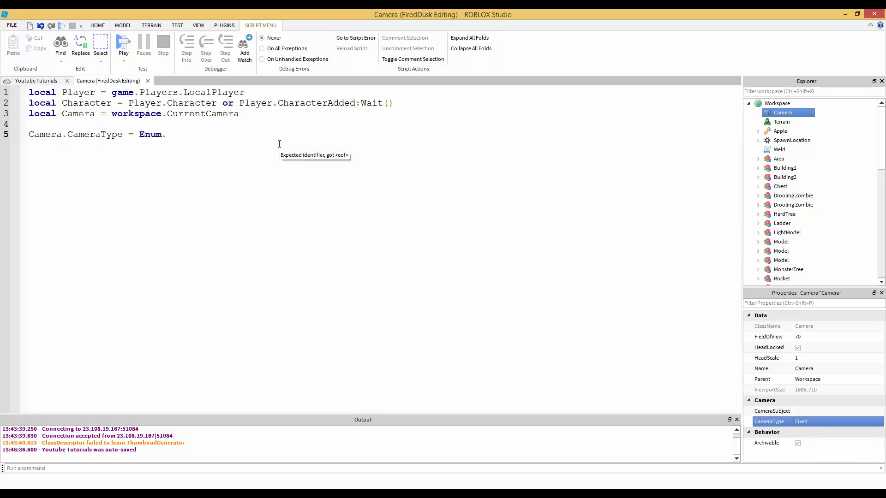
pyautogui.write('Camer')
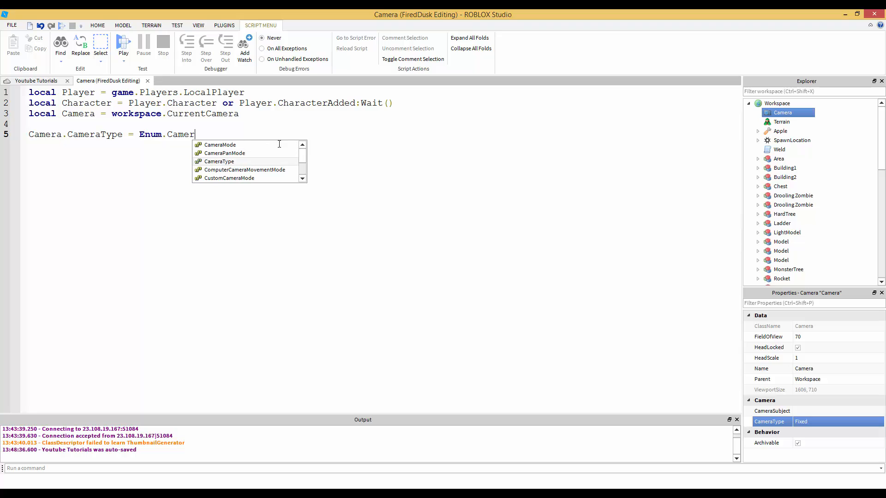
pyautogui.write('aType.Scriptable')
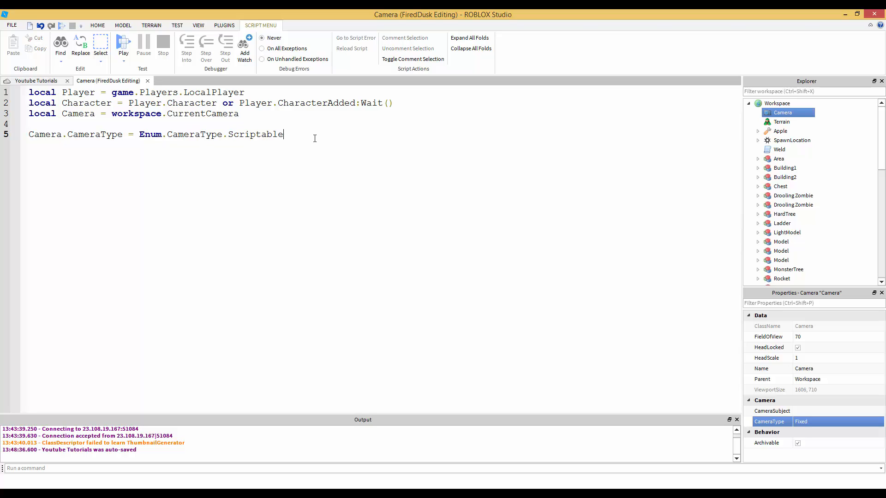
pyautogui.press('Enter')
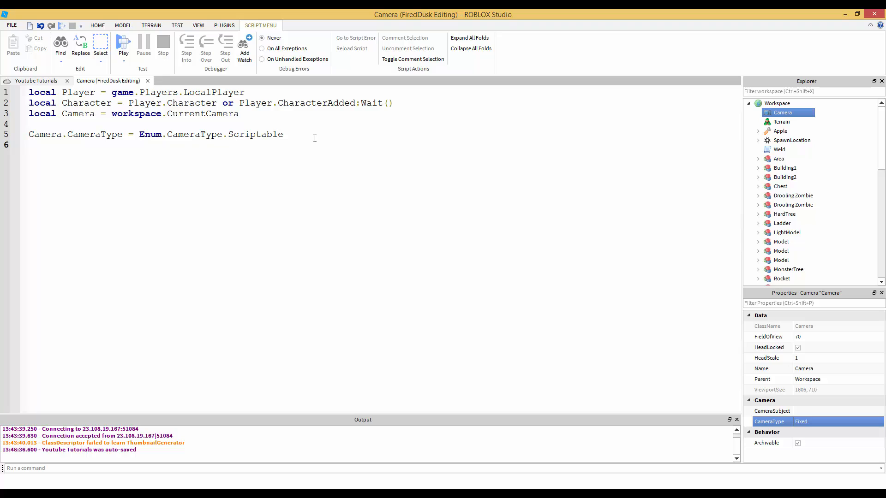
# - Start line 6 with 'Camera.CFrame ='
pyautogui.write('Cam')
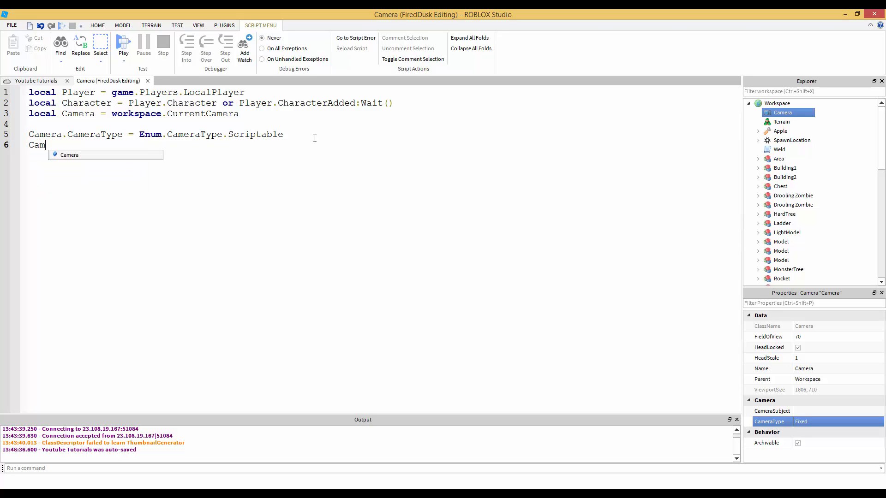
pyautogui.write('era')
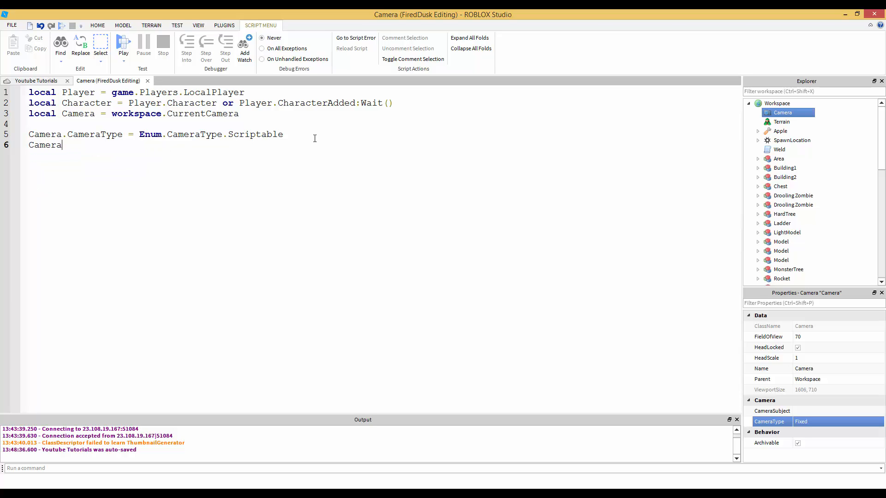
pyautogui.write('.CF')
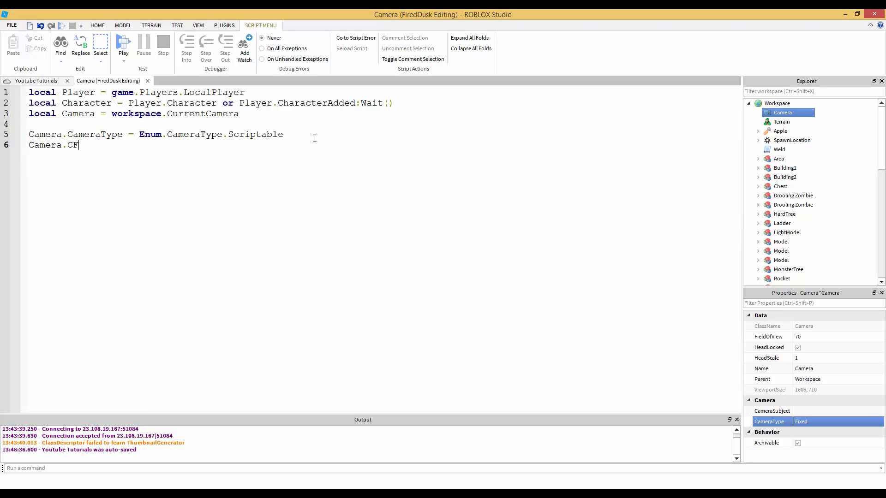
pyautogui.write('rame =')
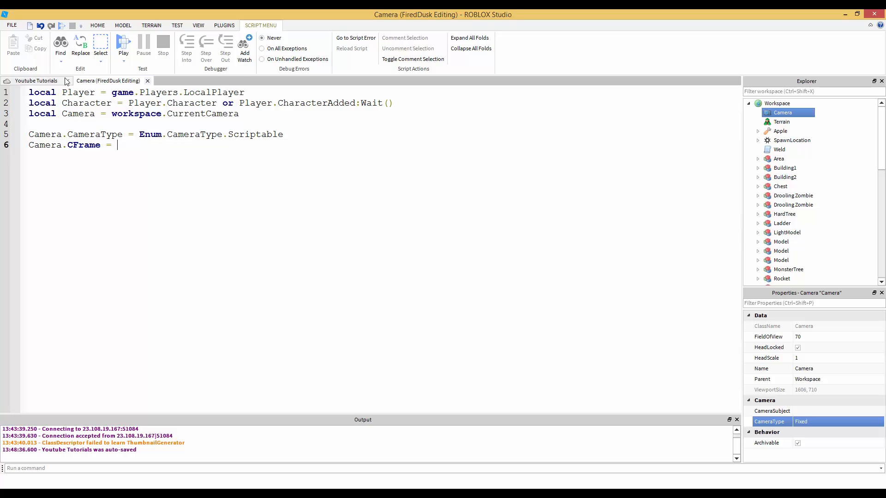
# - Rename the cube part near the zombies to CameraPart
pyautogui.click(35, 81)
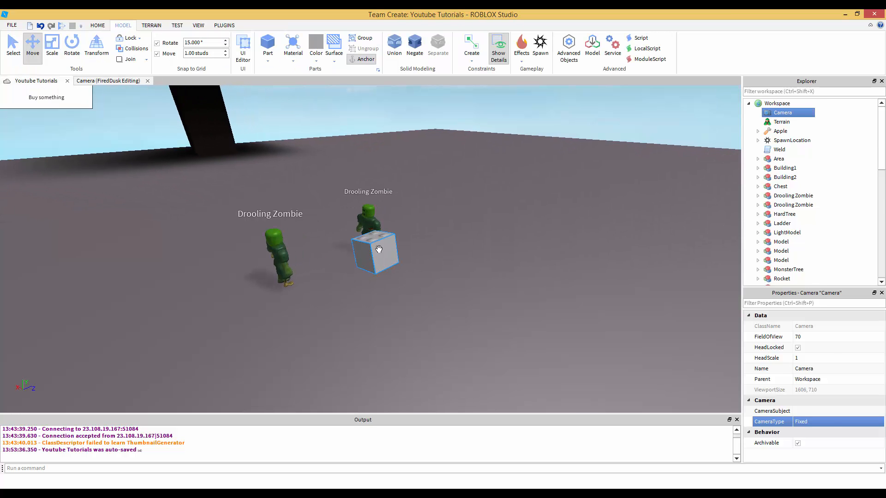
pyautogui.click(375, 248)
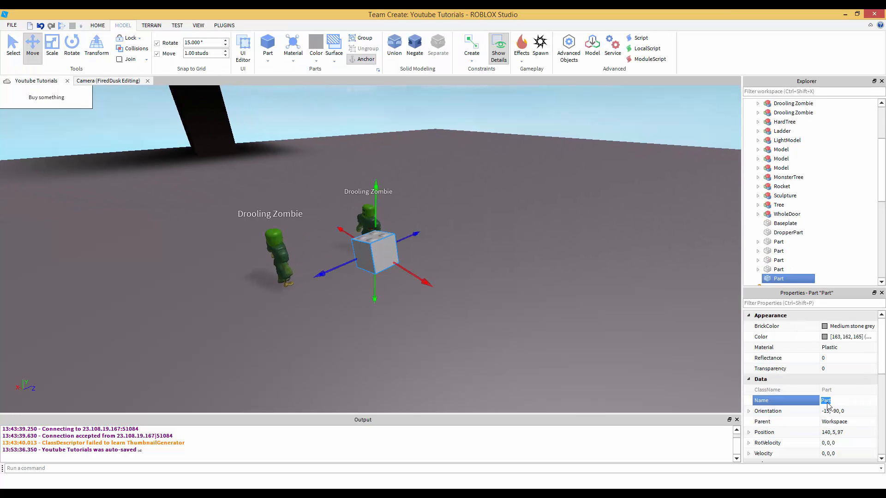
pyautogui.write('Camera')
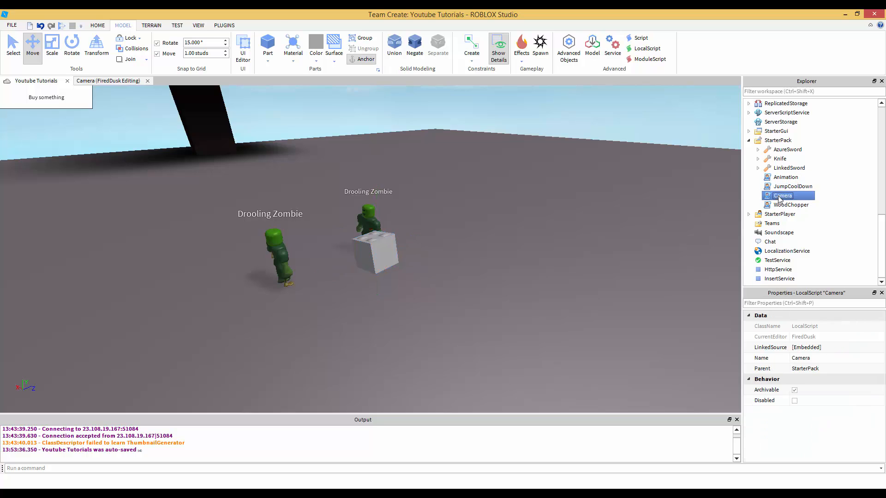
# - Finish line 6 of the Camera script as Camera.CFrame = workspace.CameraPart.CFrame
pyautogui.doubleClick(782, 196)
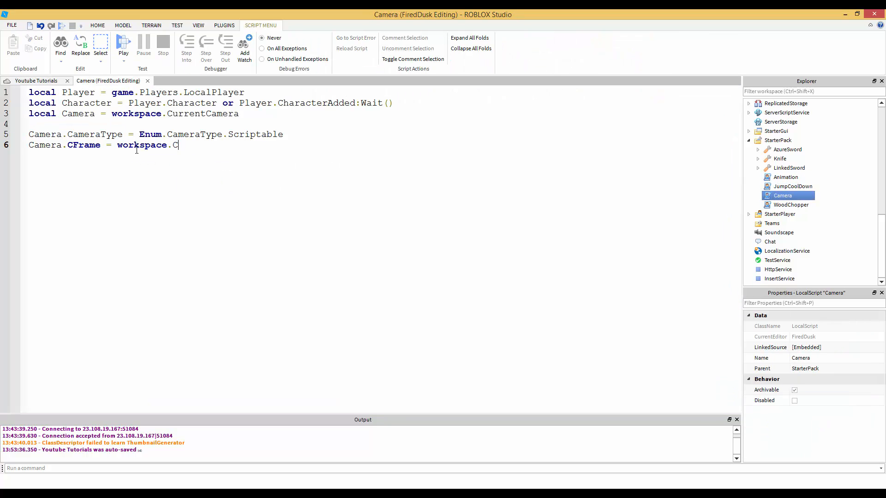
pyautogui.write('ameraPart.')
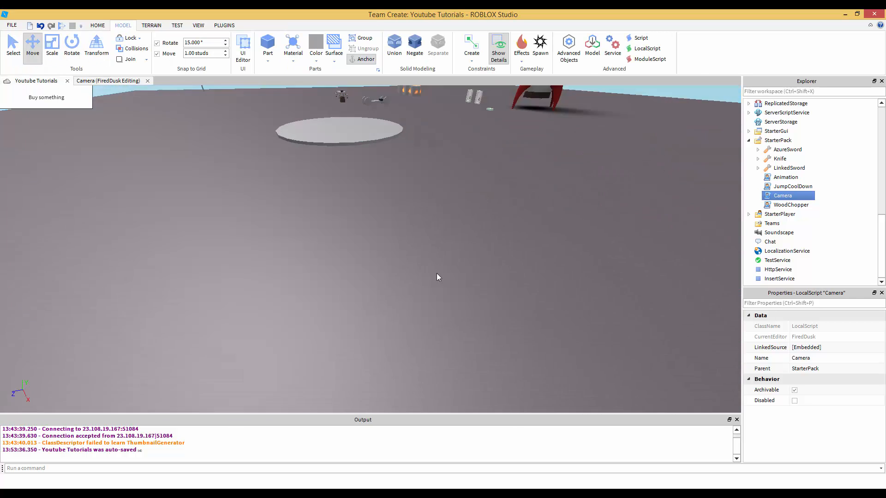
pyautogui.click(108, 81)
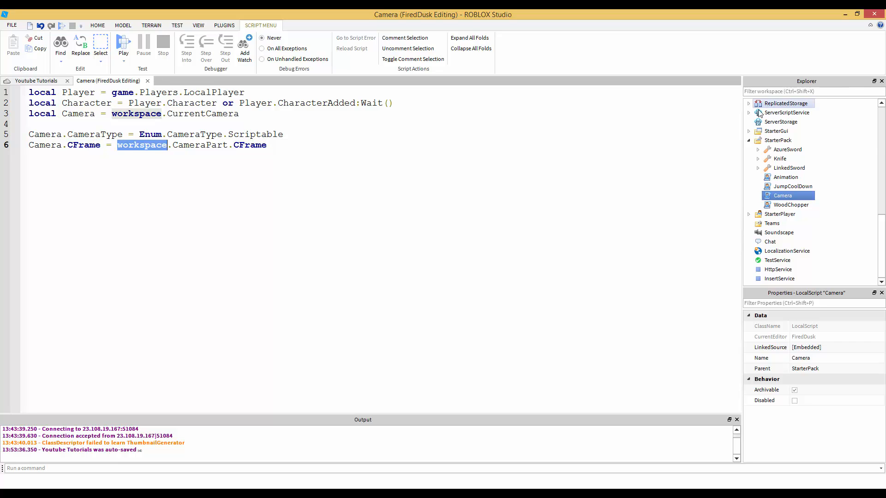
pyautogui.click(777, 103)
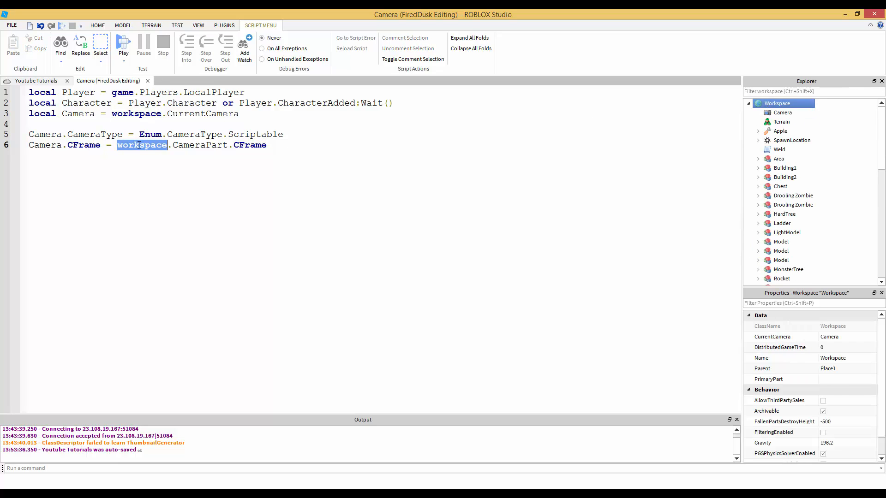
pyautogui.click(146, 167)
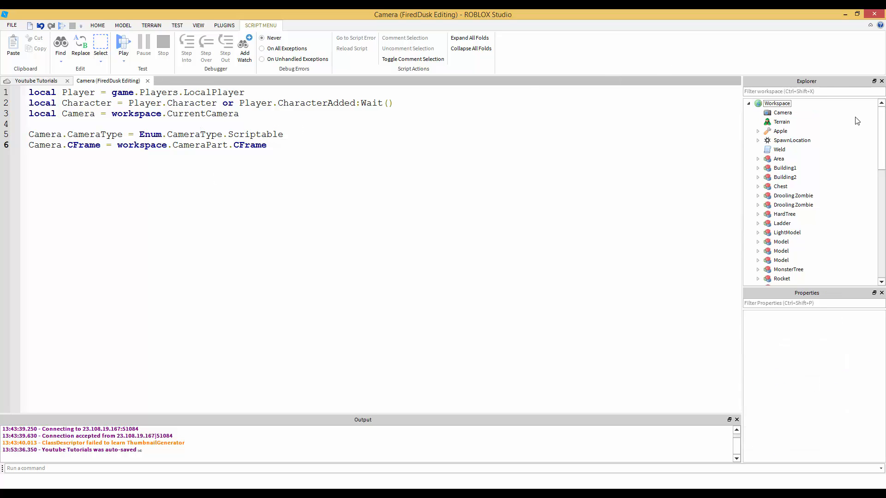
pyautogui.click(777, 103)
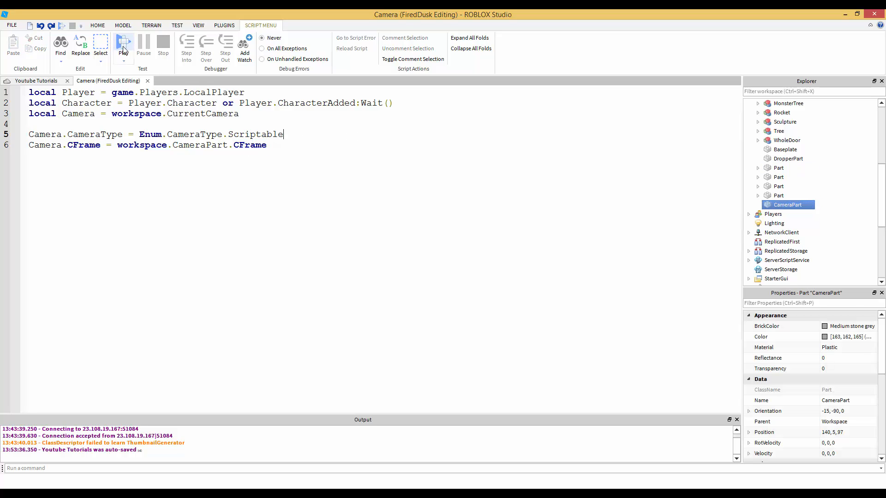
# - Play-test the game and switch the running camera's CameraType to Scriptable
pyautogui.click(123, 45)
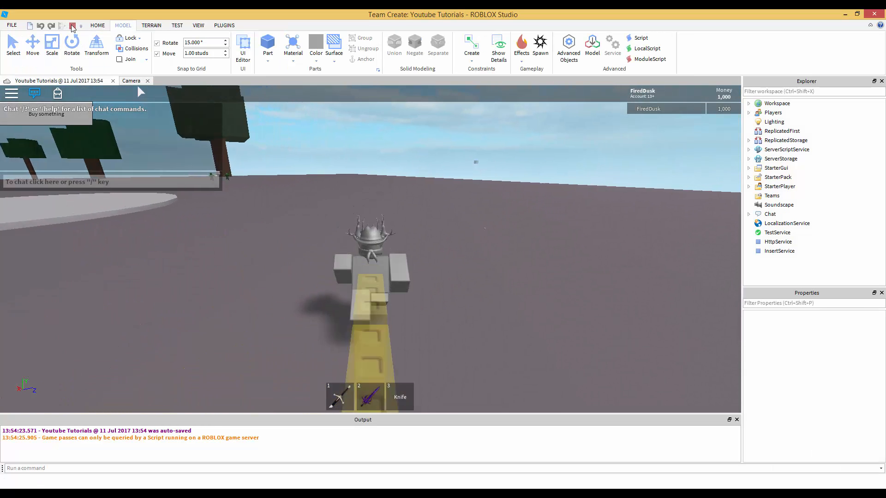
pyautogui.click(777, 103)
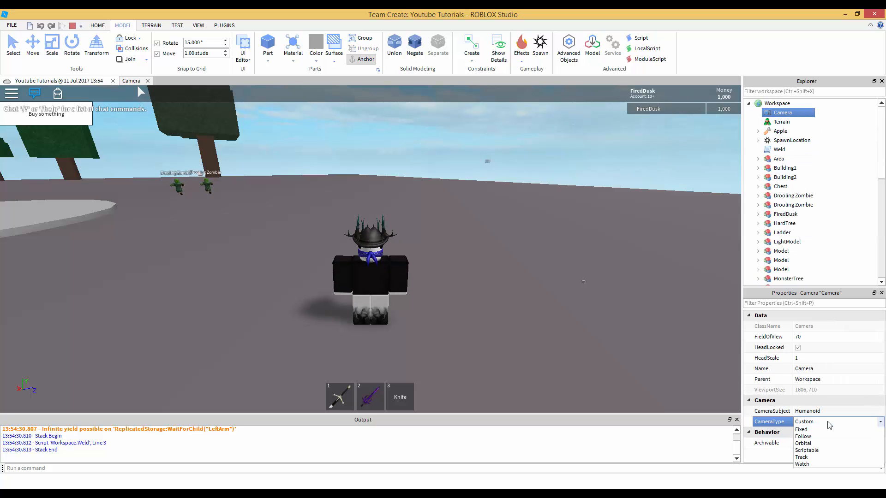
pyautogui.click(807, 450)
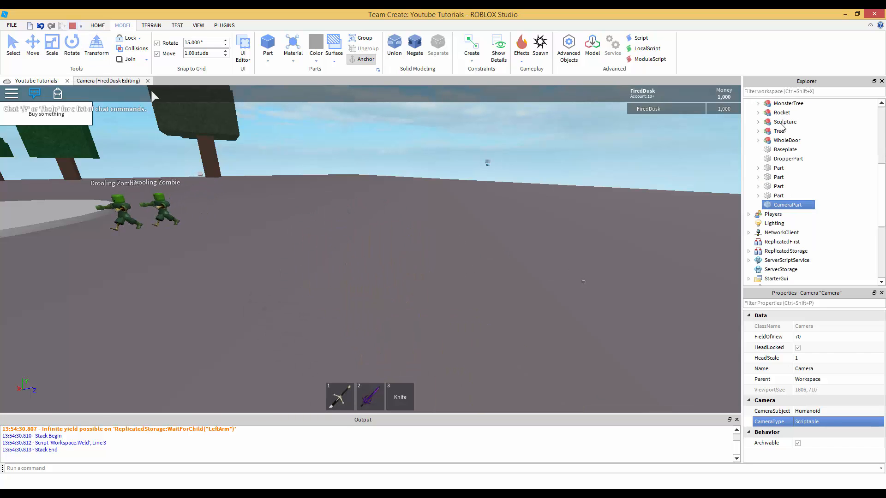
pyautogui.click(108, 80)
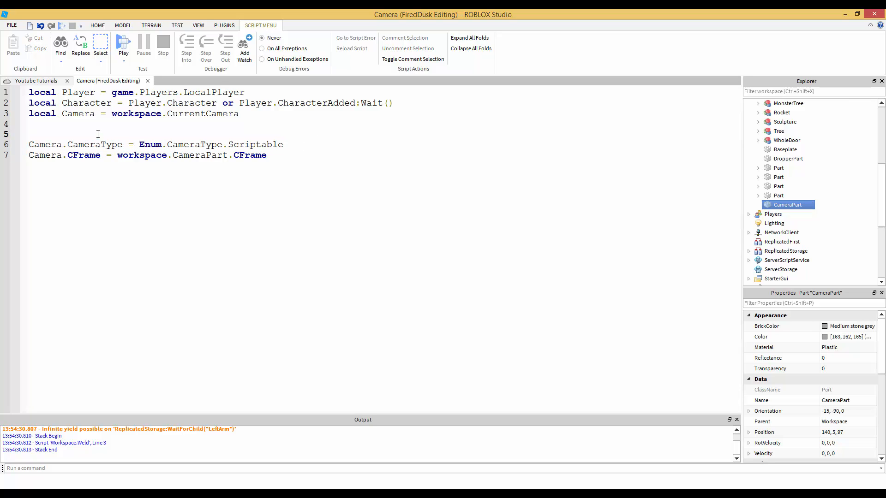
# - Add 'repeat wait()' above the CameraType line and 'until Camera.CameraType = Enum.CameraType.Scriptable' below
pyautogui.write('repeat')
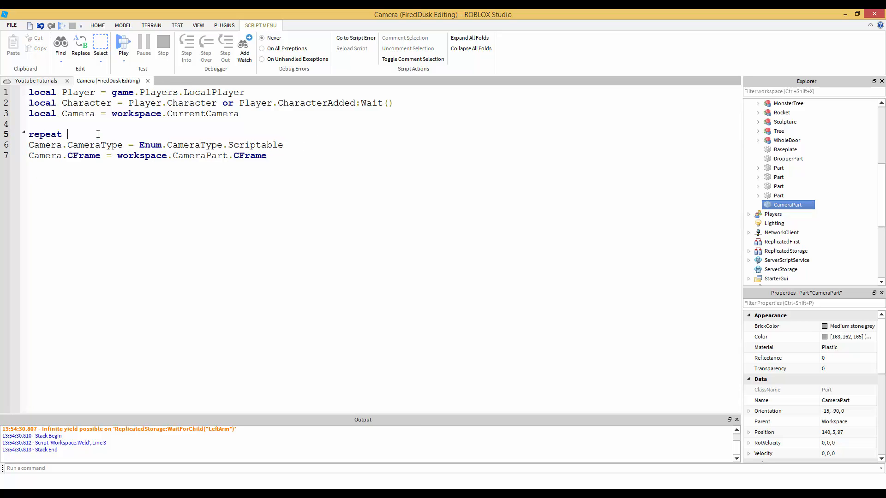
pyautogui.write('wait(')
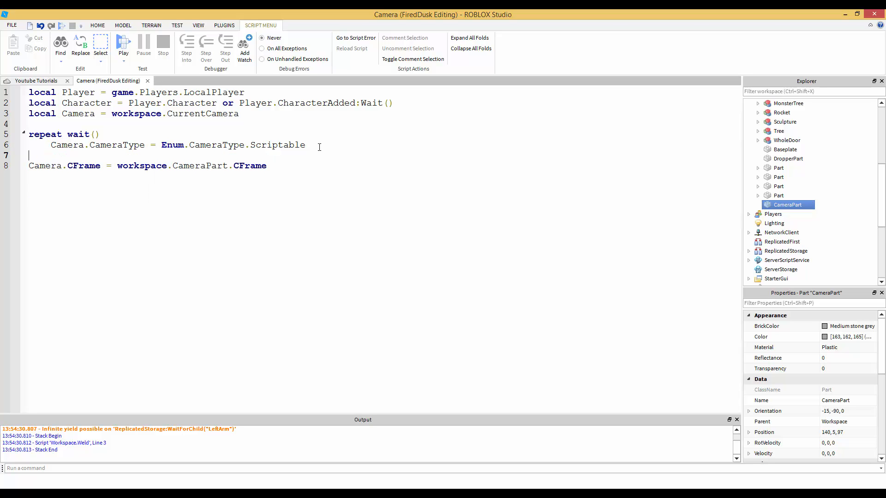
pyautogui.write('until')
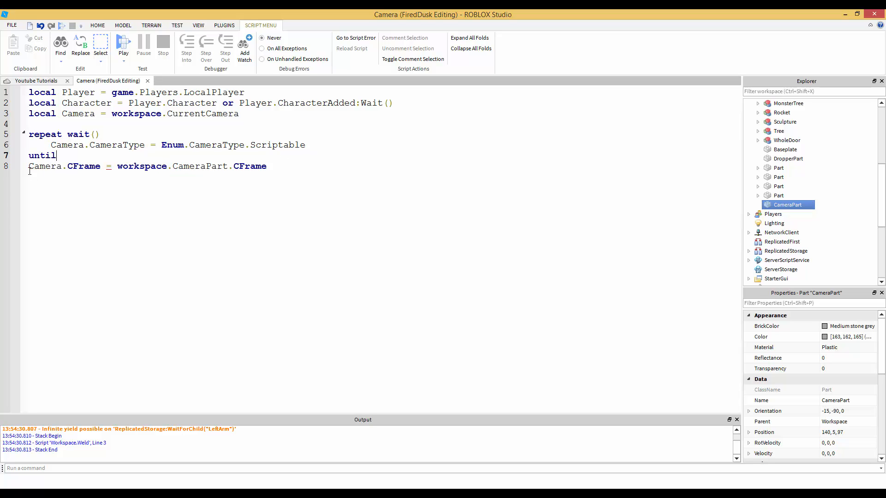
pyautogui.doubleClick(81, 134)
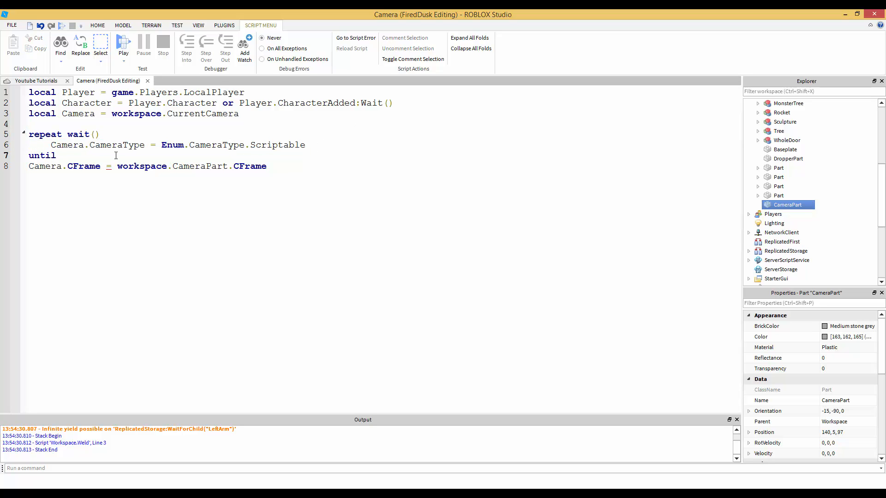
pyautogui.write('Camera.CameraType = Enum.CameraType.Scriptable')
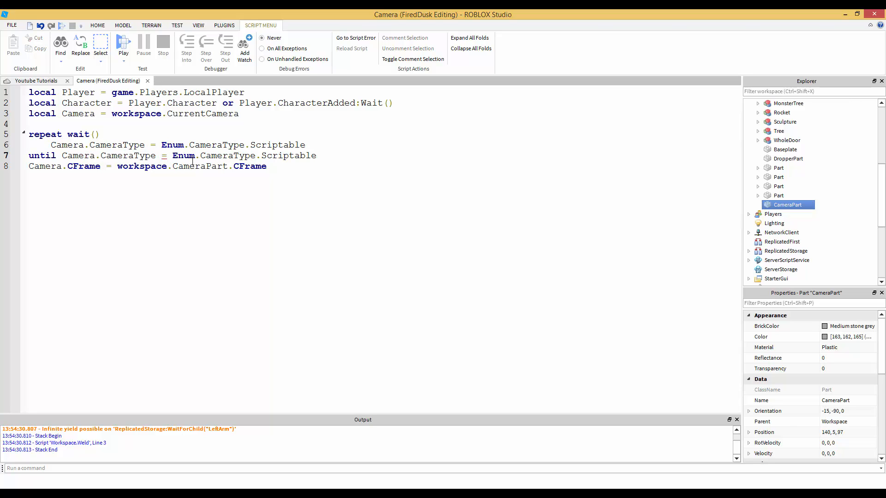
pyautogui.moveTo(64, 156); pyautogui.dragTo(199, 156)
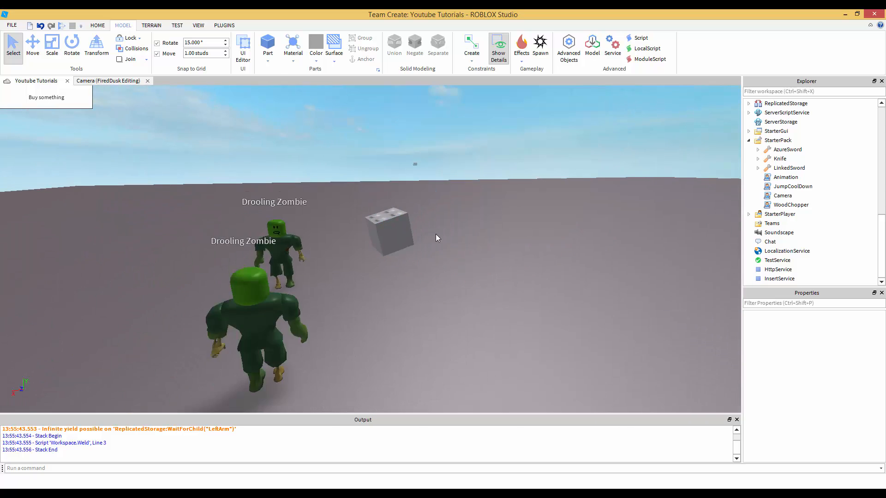
# - Select the CameraPart cube in the viewport during the play test
pyautogui.click(388, 231)
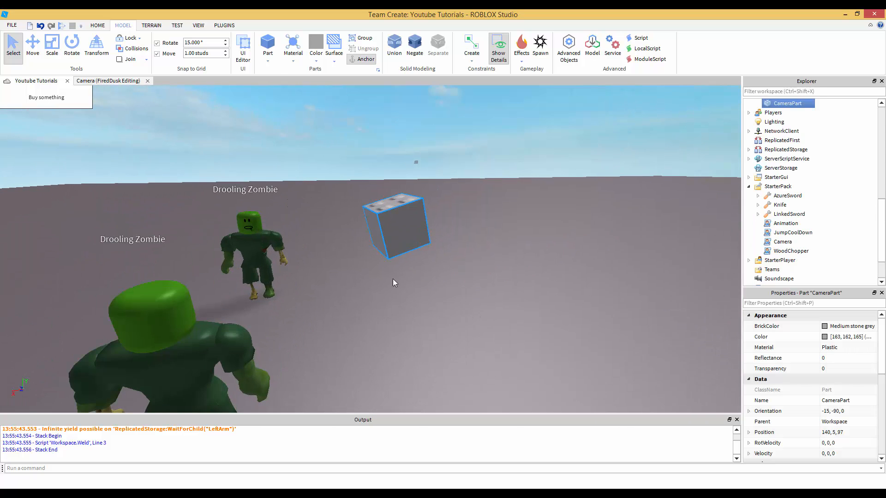